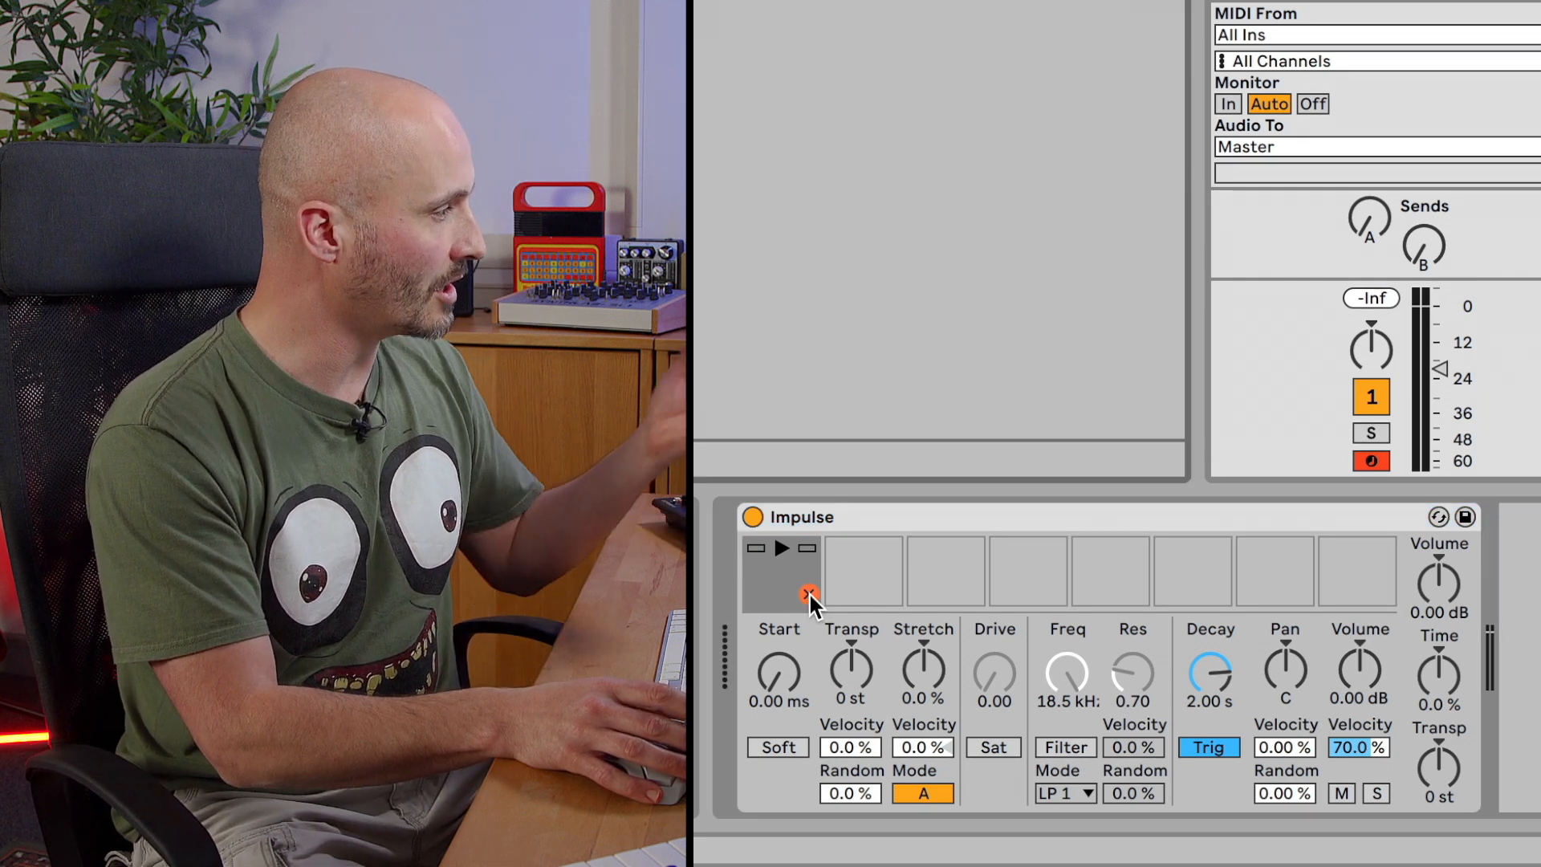
Step: Place the Agogo Bells audio clip from the session track into Impulse's first sample slot
{"action": "left_click", "coordinate": [782, 571]}
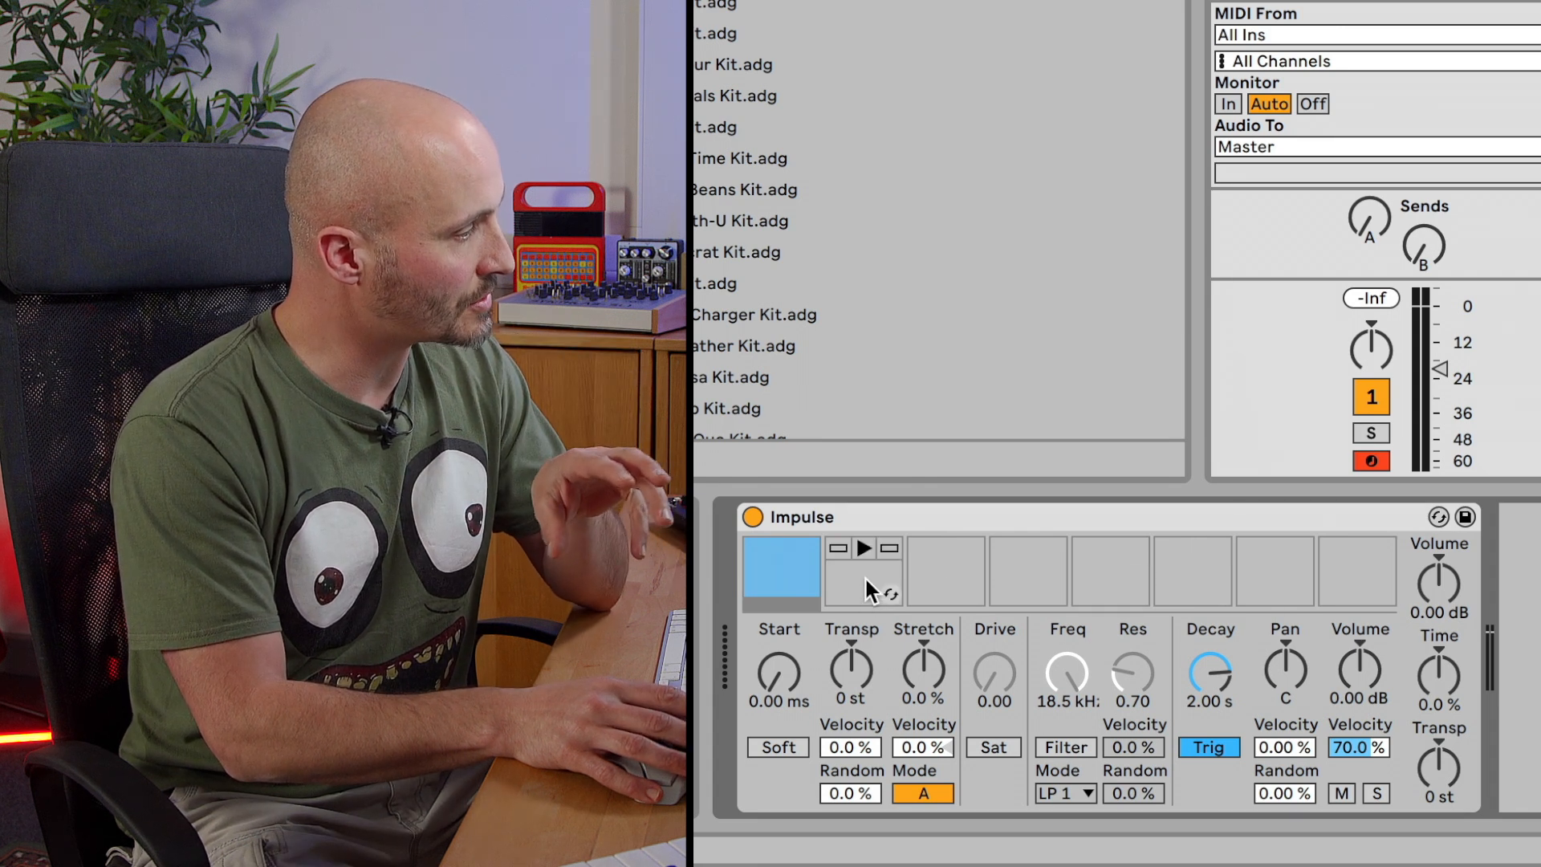
{"action": "left_click", "coordinate": [946, 570]}
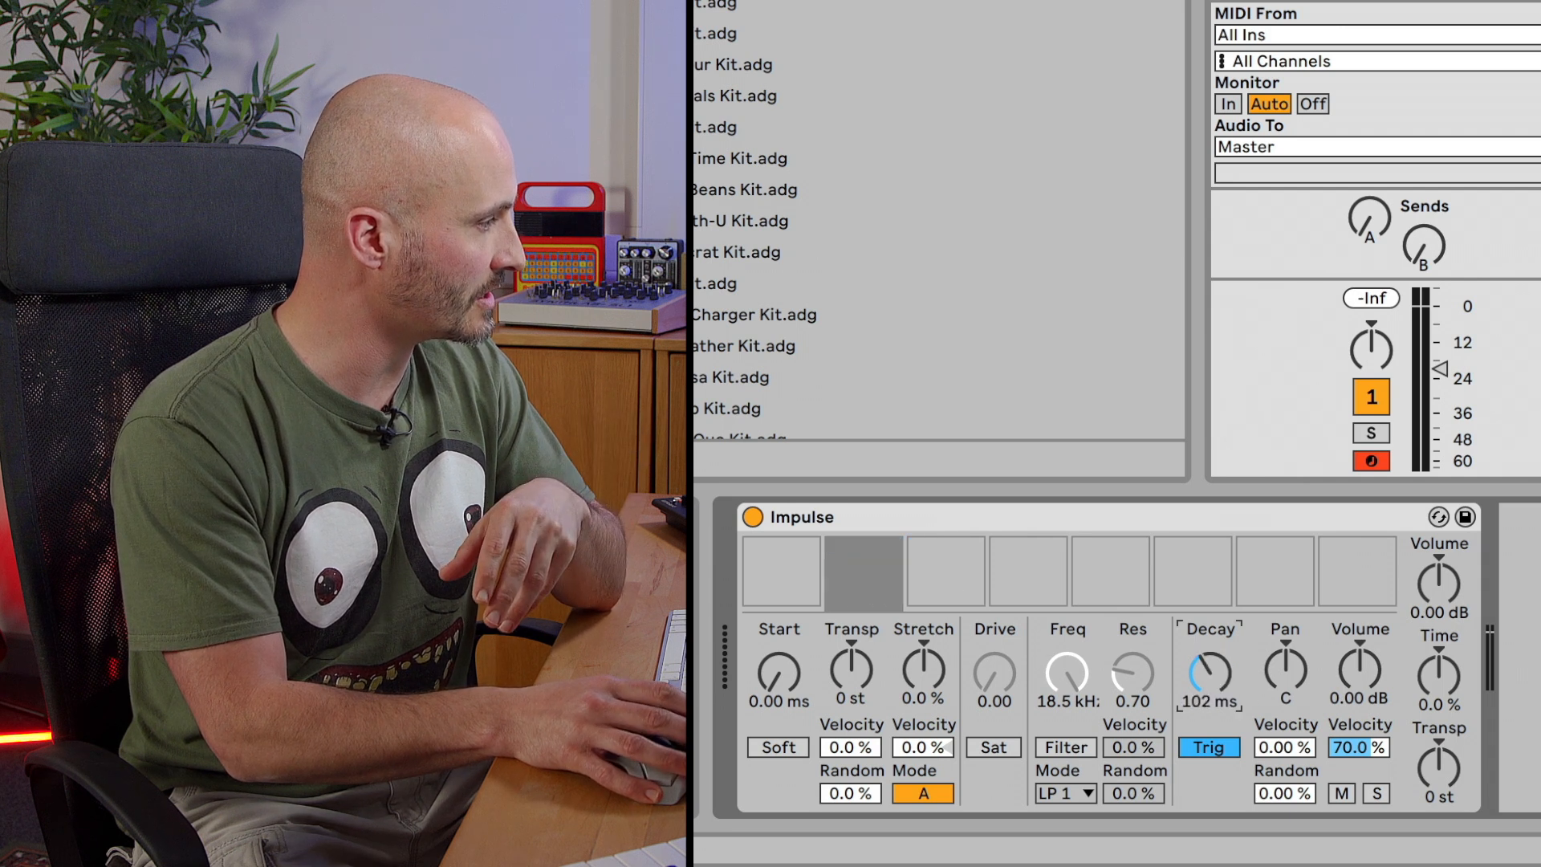
{"action": "left_click", "coordinate": [780, 570]}
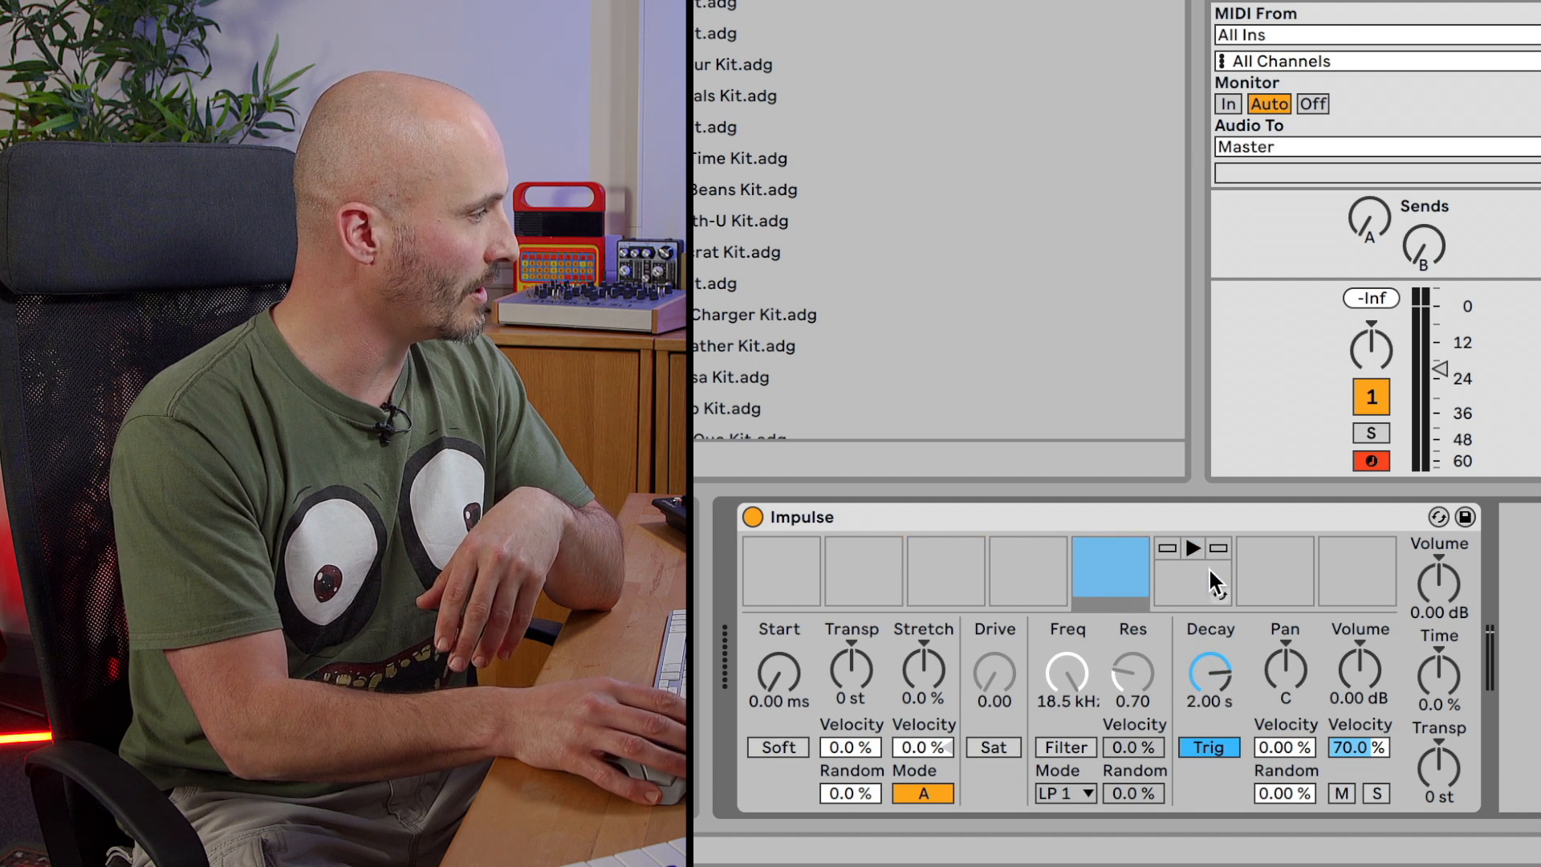
{"action": "left_click", "coordinate": [1357, 573]}
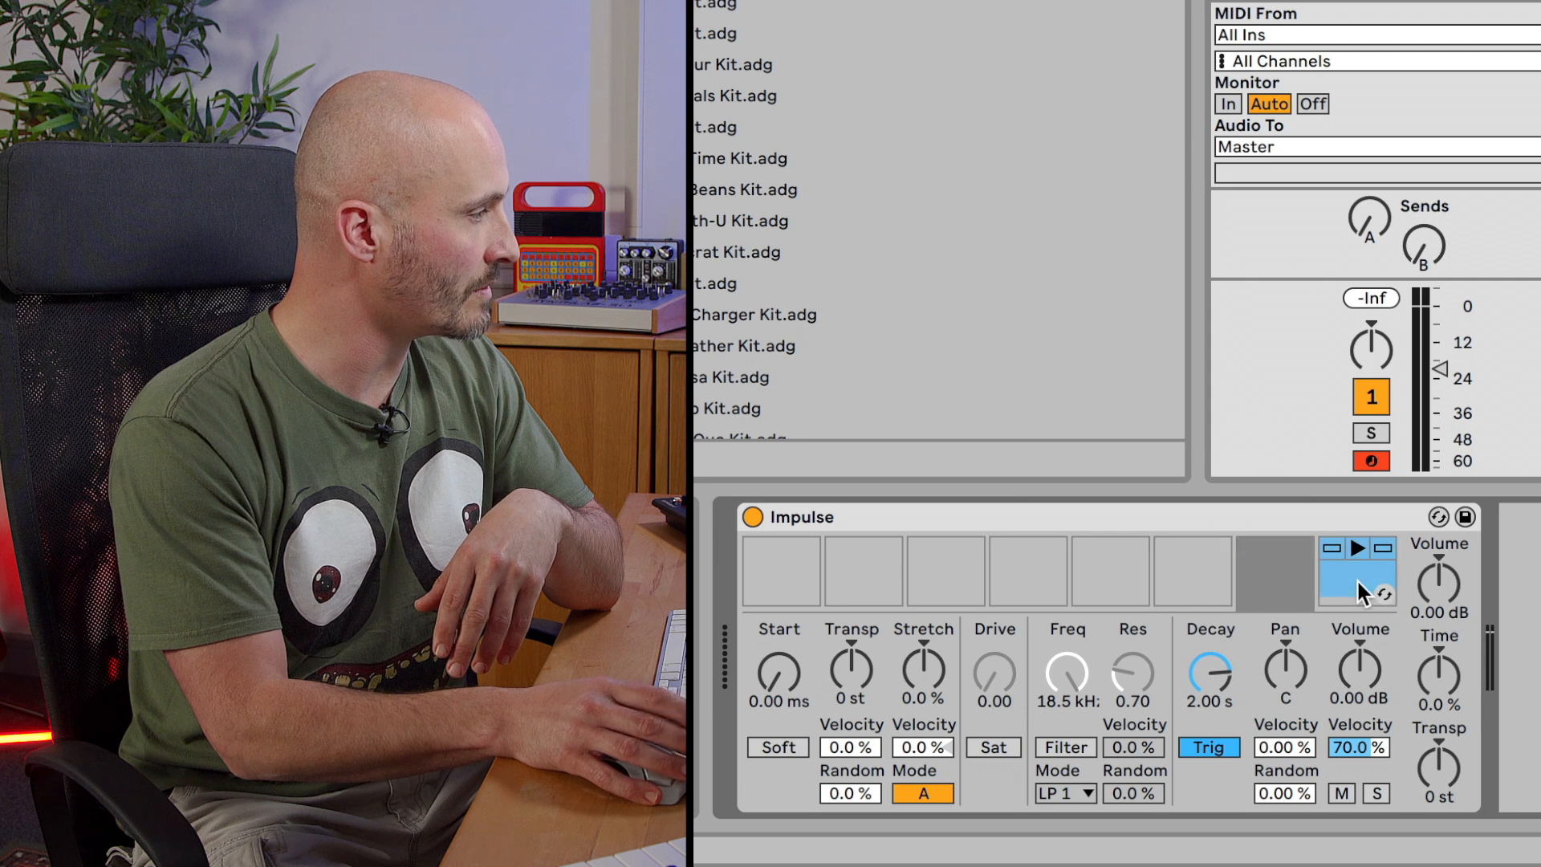
{"action": "left_click", "coordinate": [781, 571]}
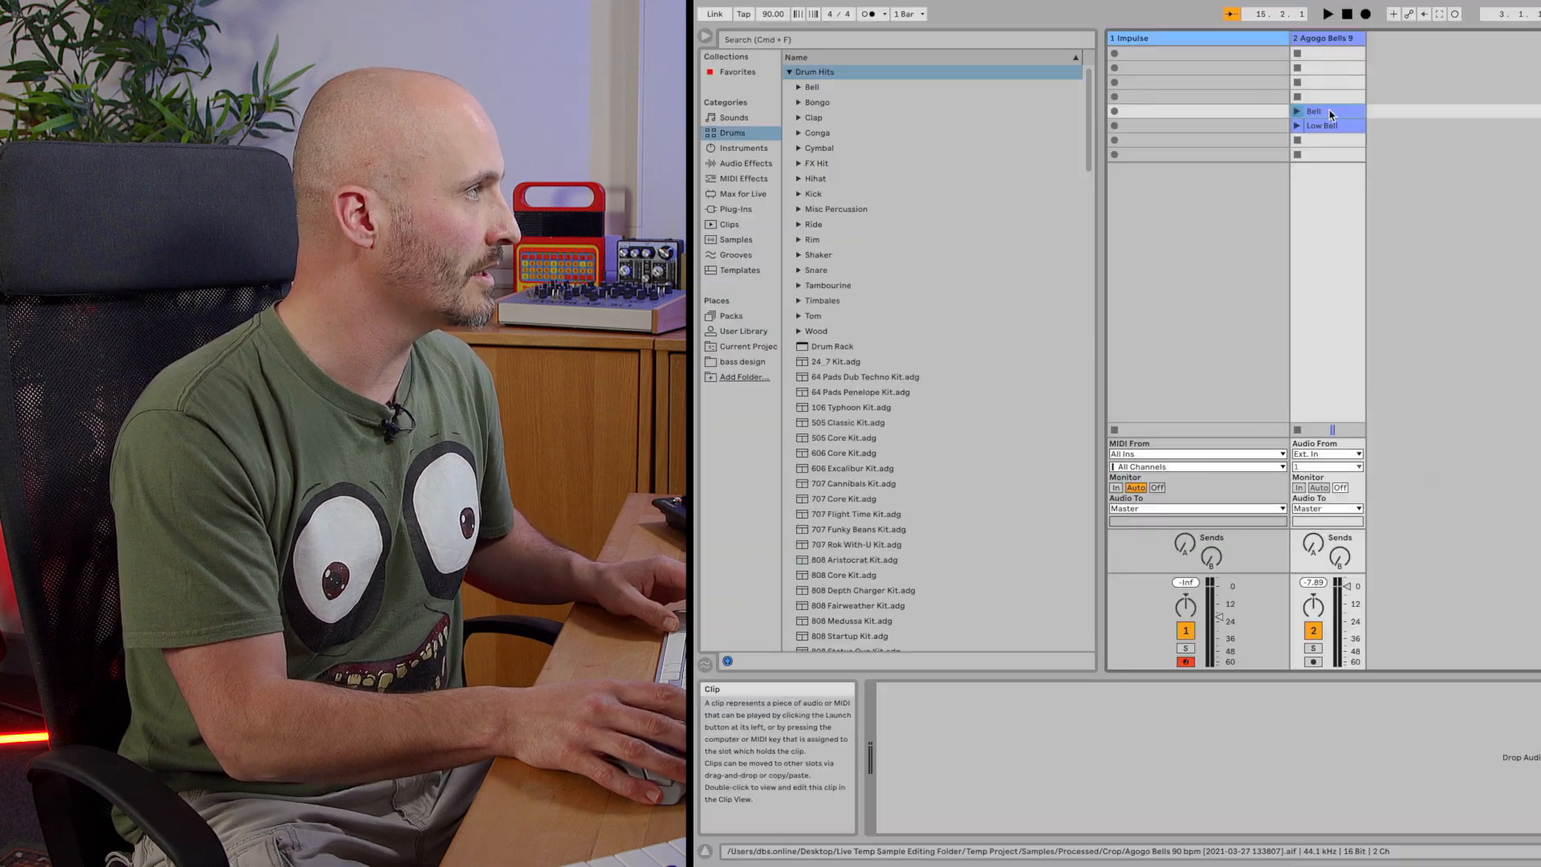
{"action": "left_click", "coordinate": [1195, 111]}
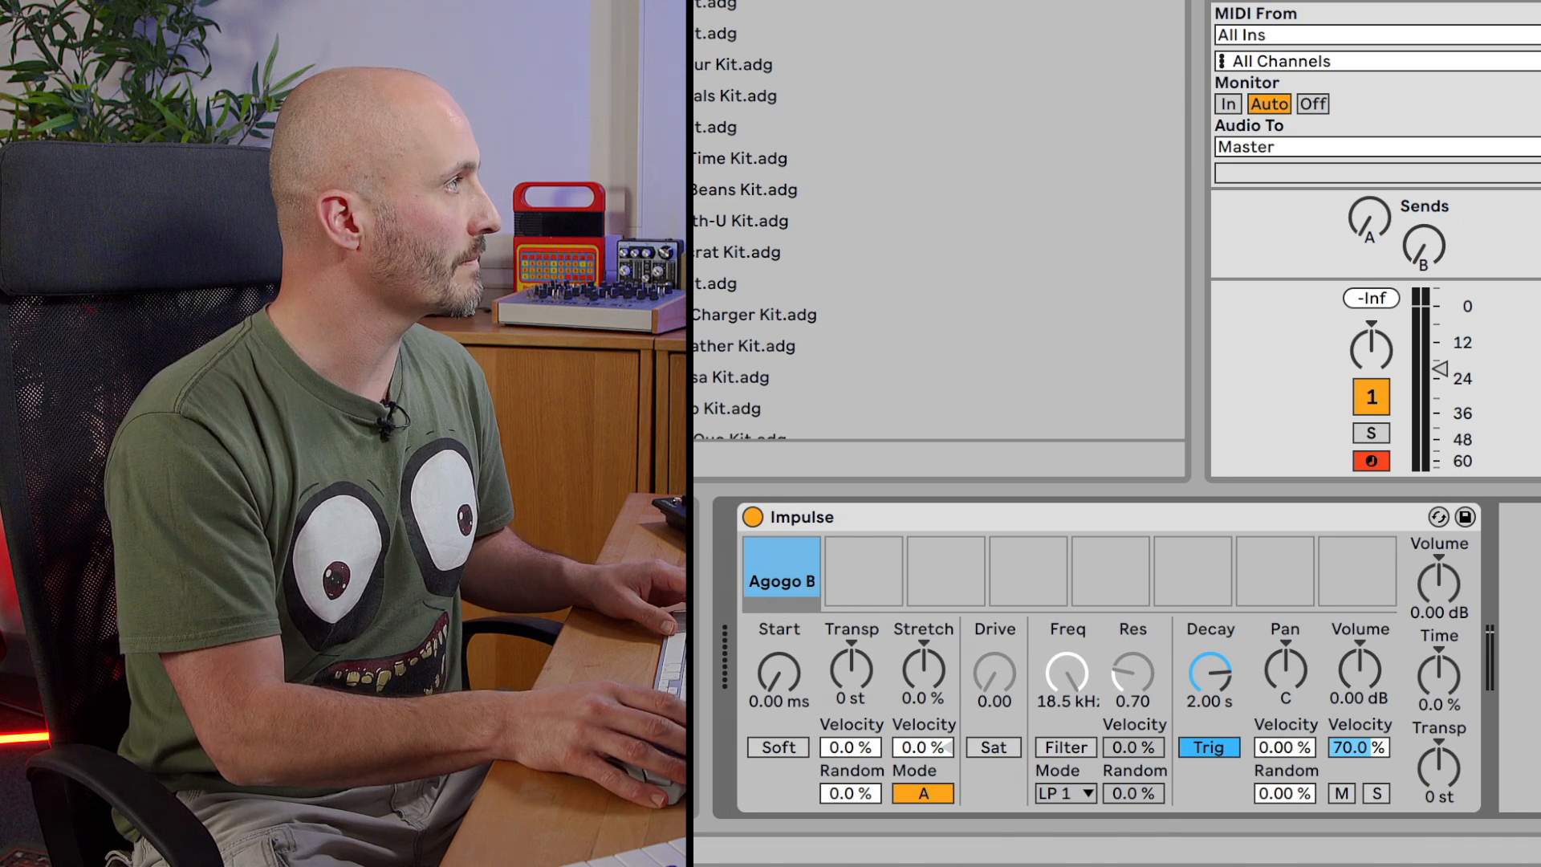
{"action": "left_click", "coordinate": [780, 571]}
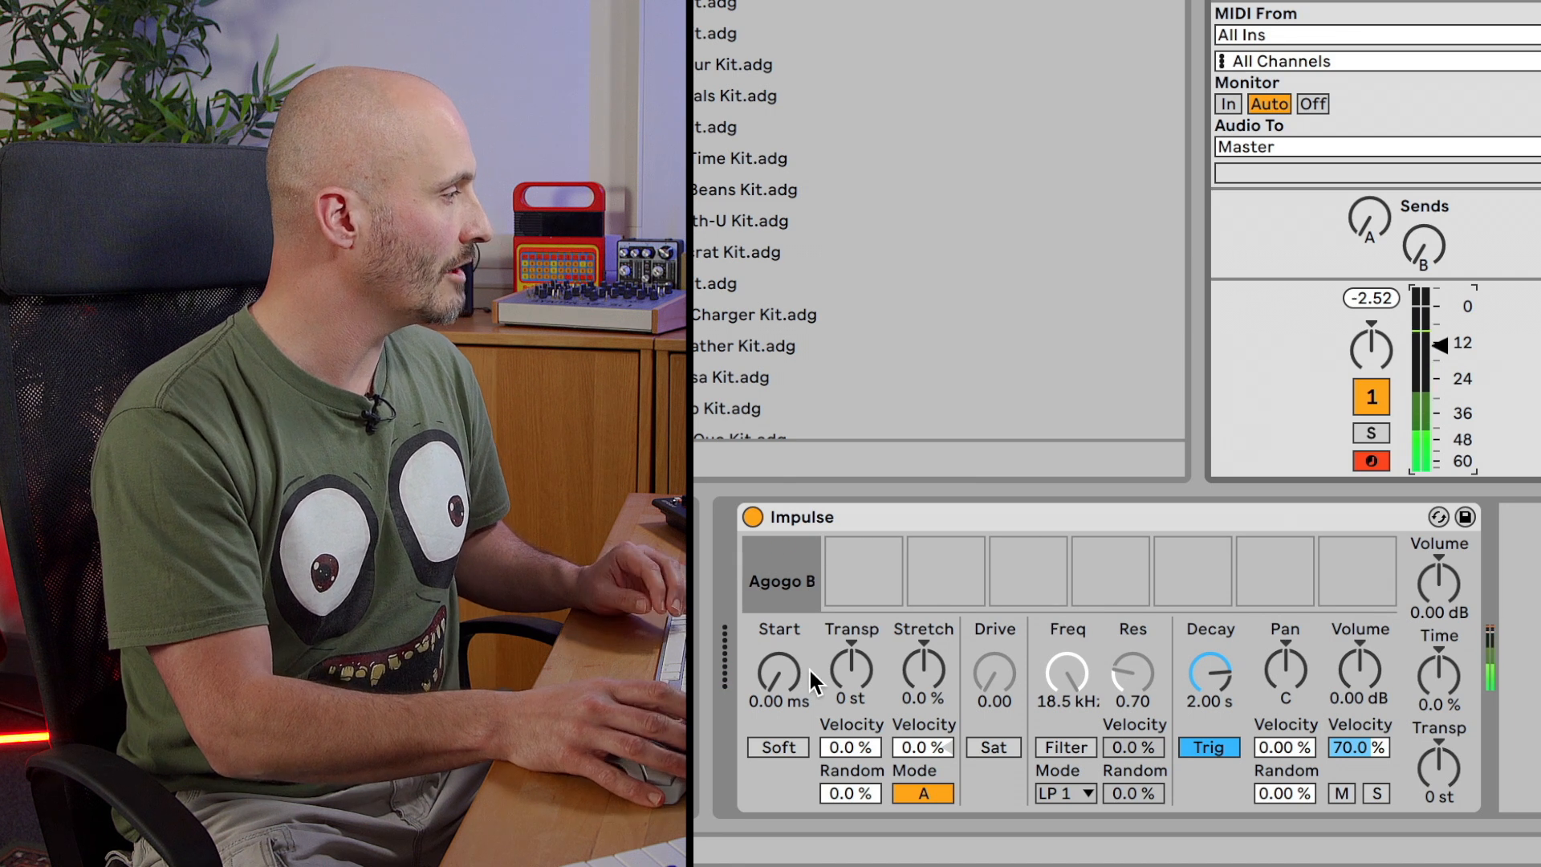
{"action": "mouse_move", "coordinate": [781, 693]}
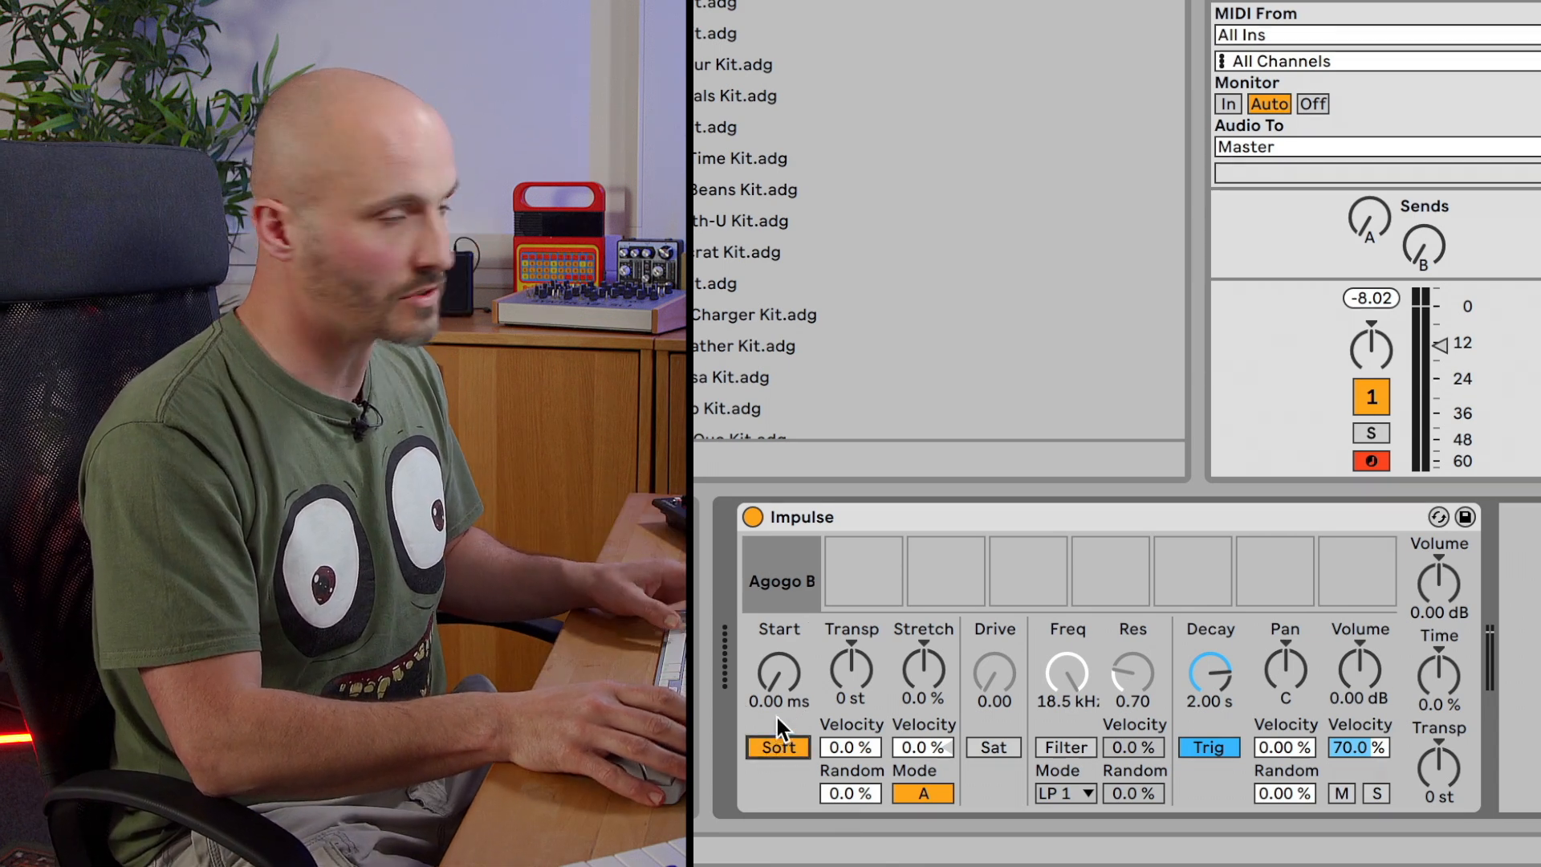
{"action": "left_click", "coordinate": [777, 746]}
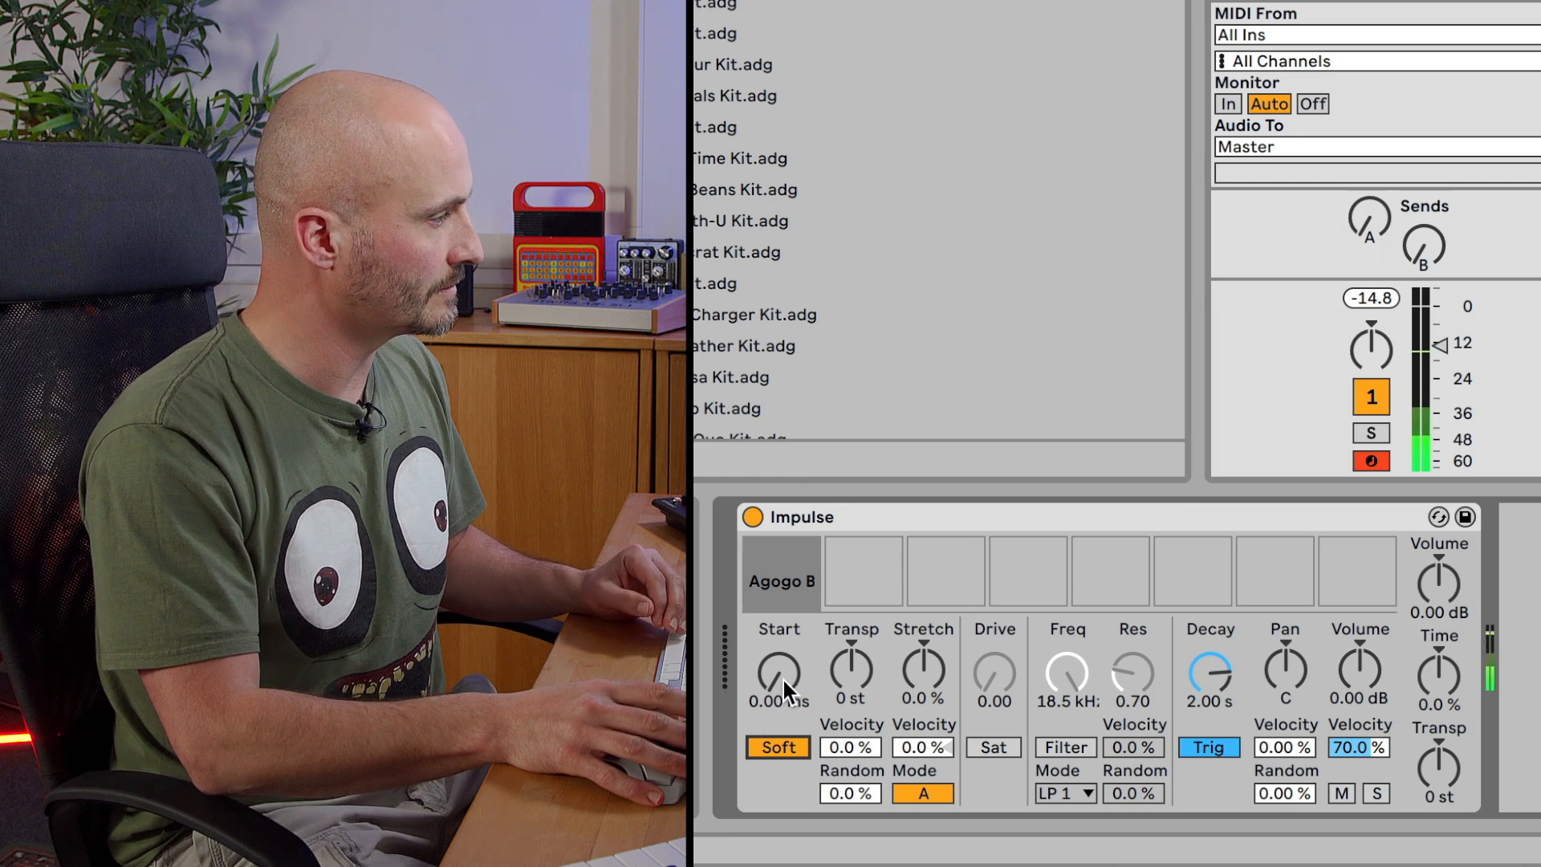
{"action": "left_click", "coordinate": [777, 746]}
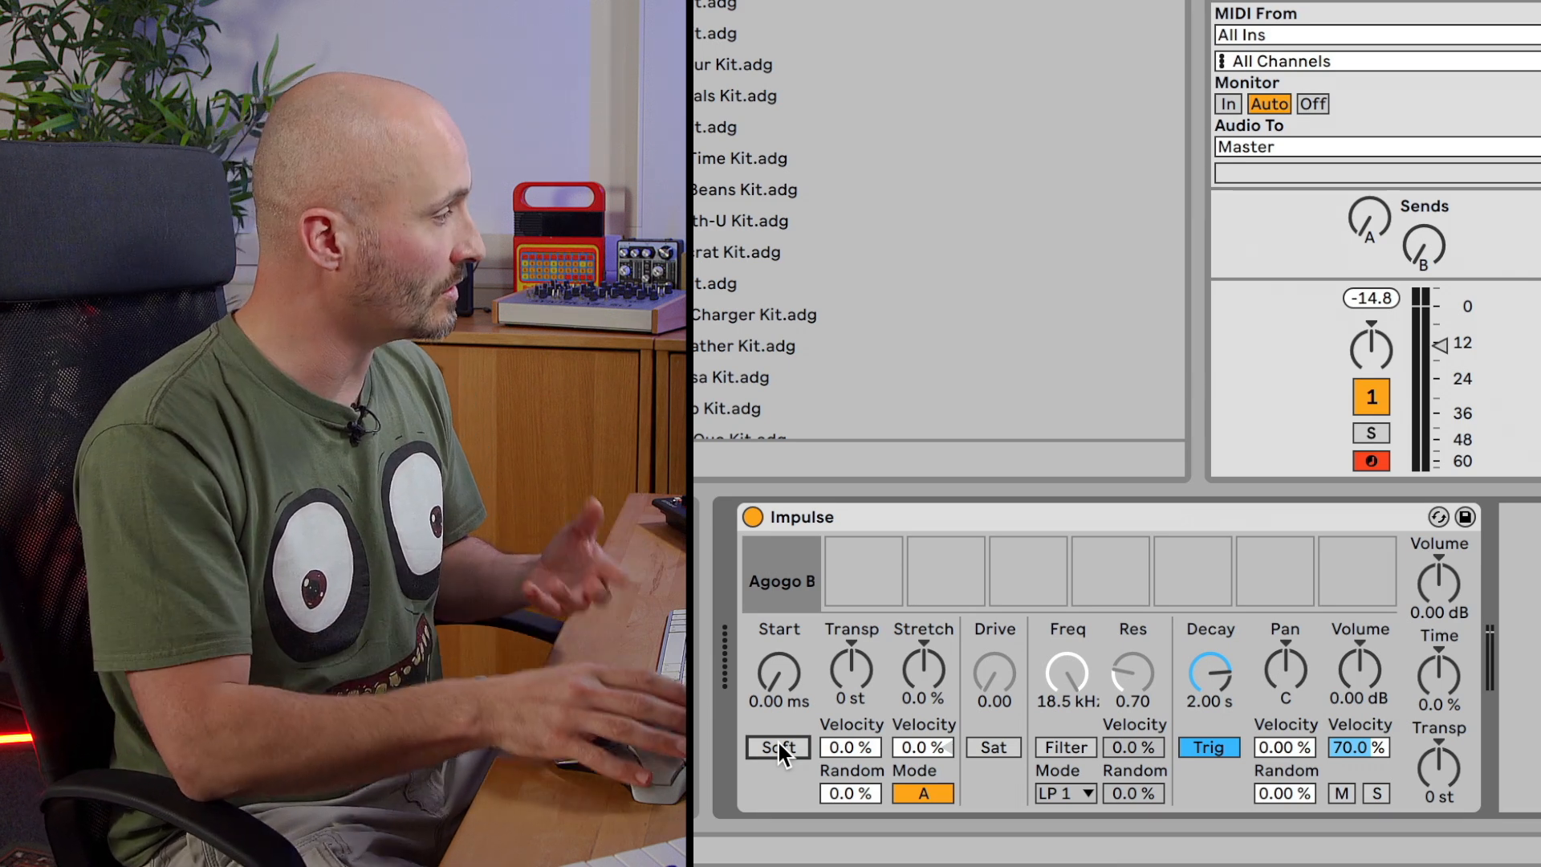
{"action": "mouse_move", "coordinate": [889, 689]}
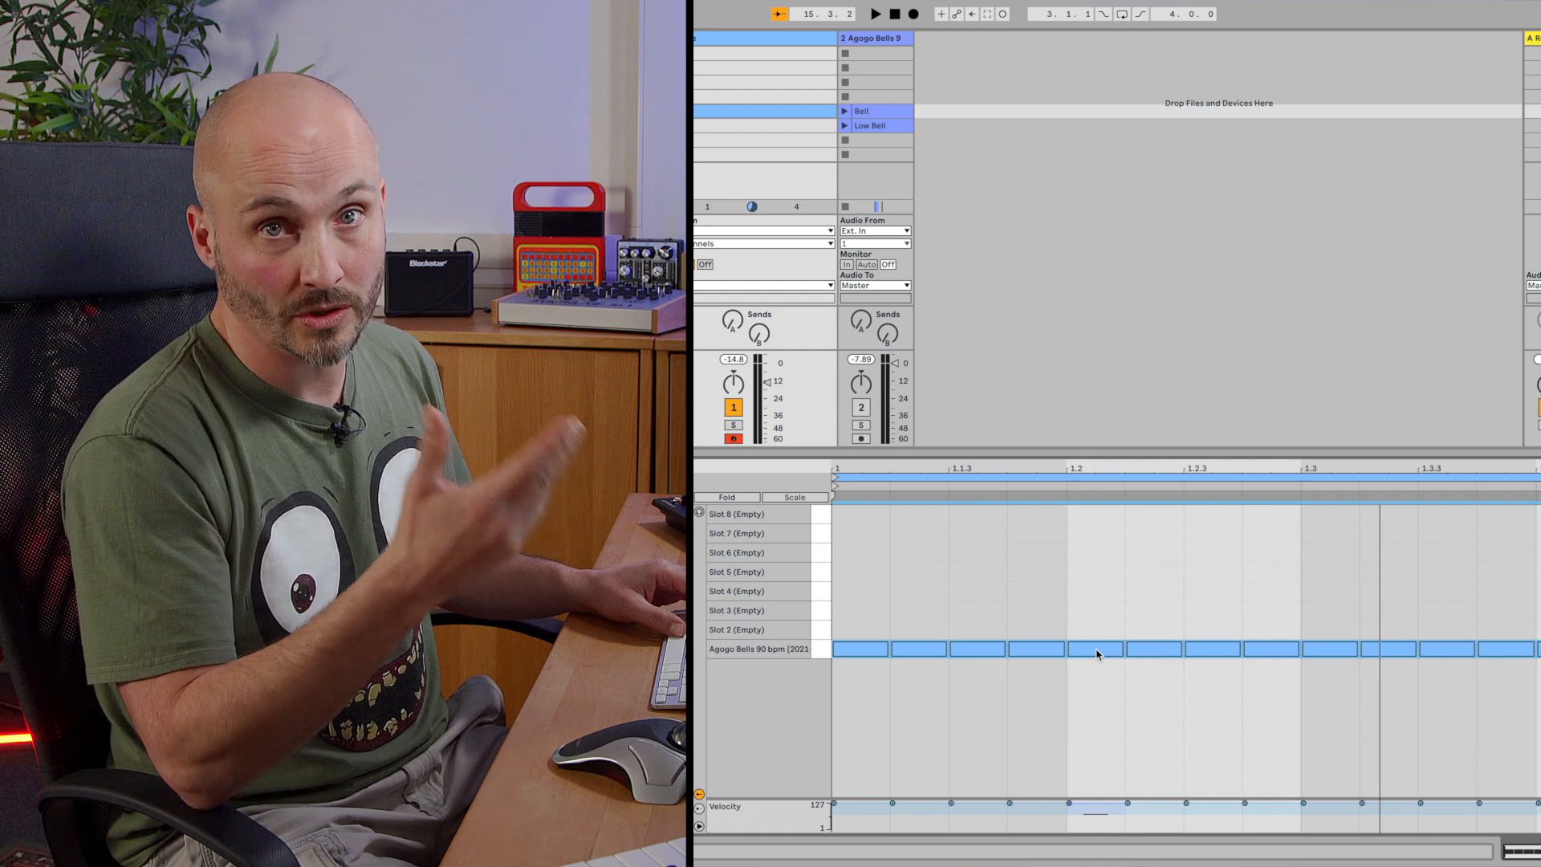
Step: Switch Agogo B's decay mode from Gate to Trig so the sample rings out fully
{"action": "left_click", "coordinate": [873, 14]}
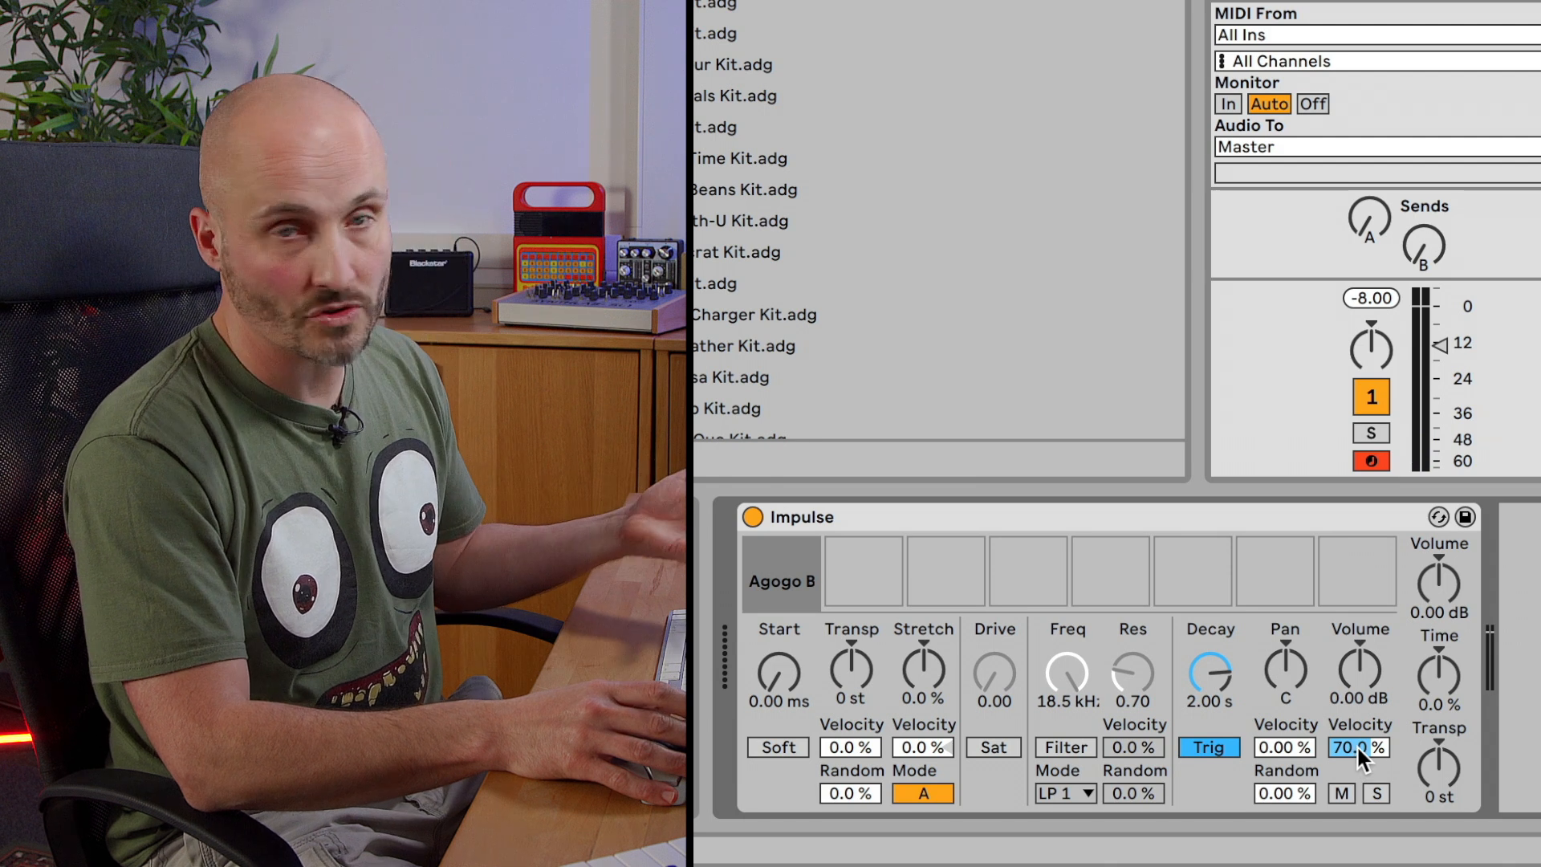
{"action": "mouse_move", "coordinate": [1360, 672]}
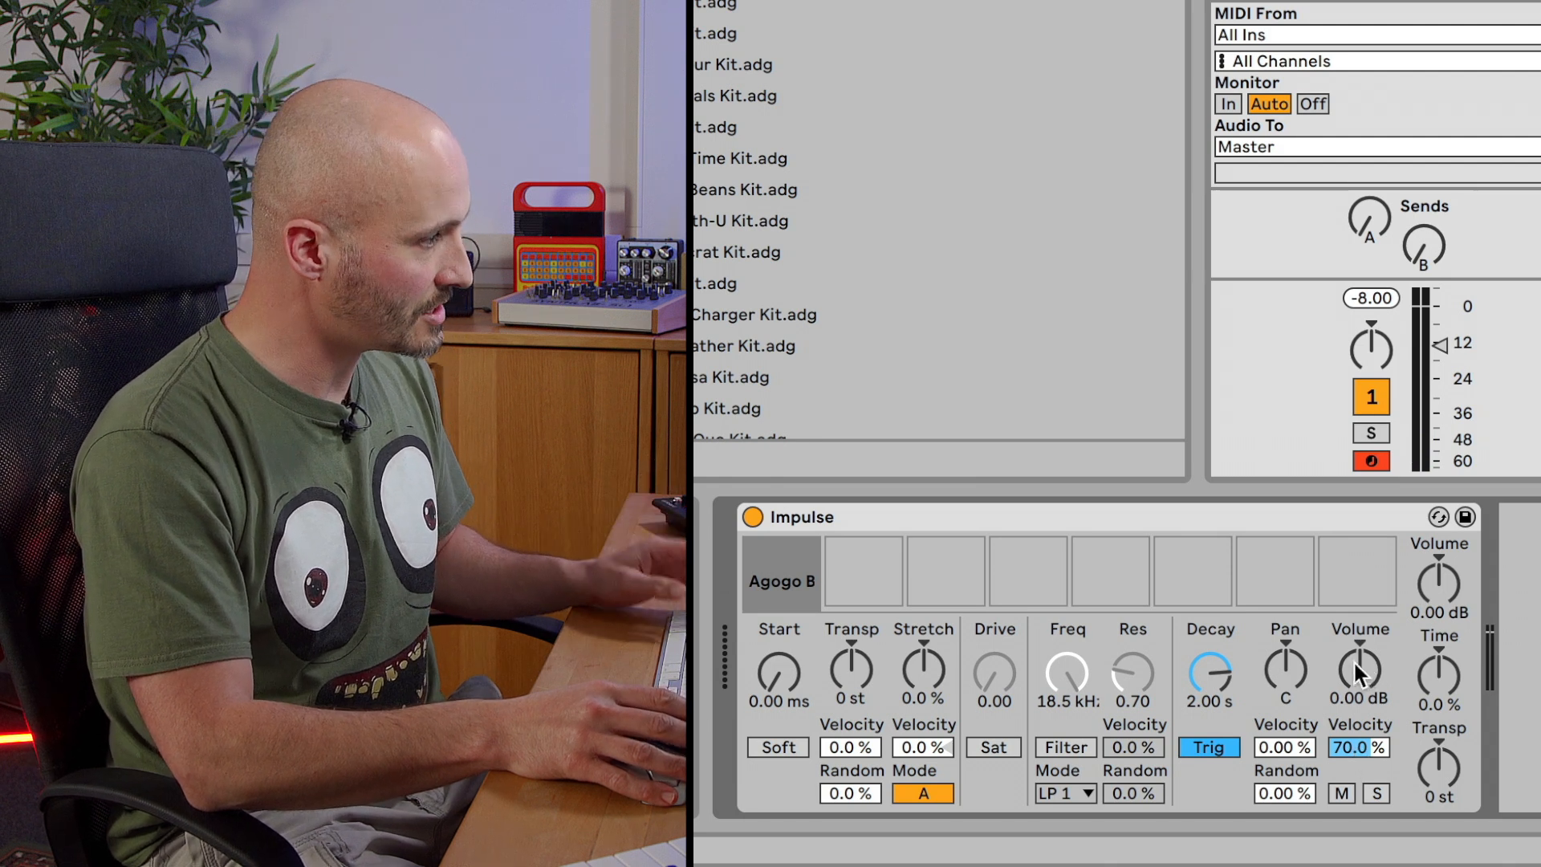
{"action": "mouse_move", "coordinate": [1283, 684]}
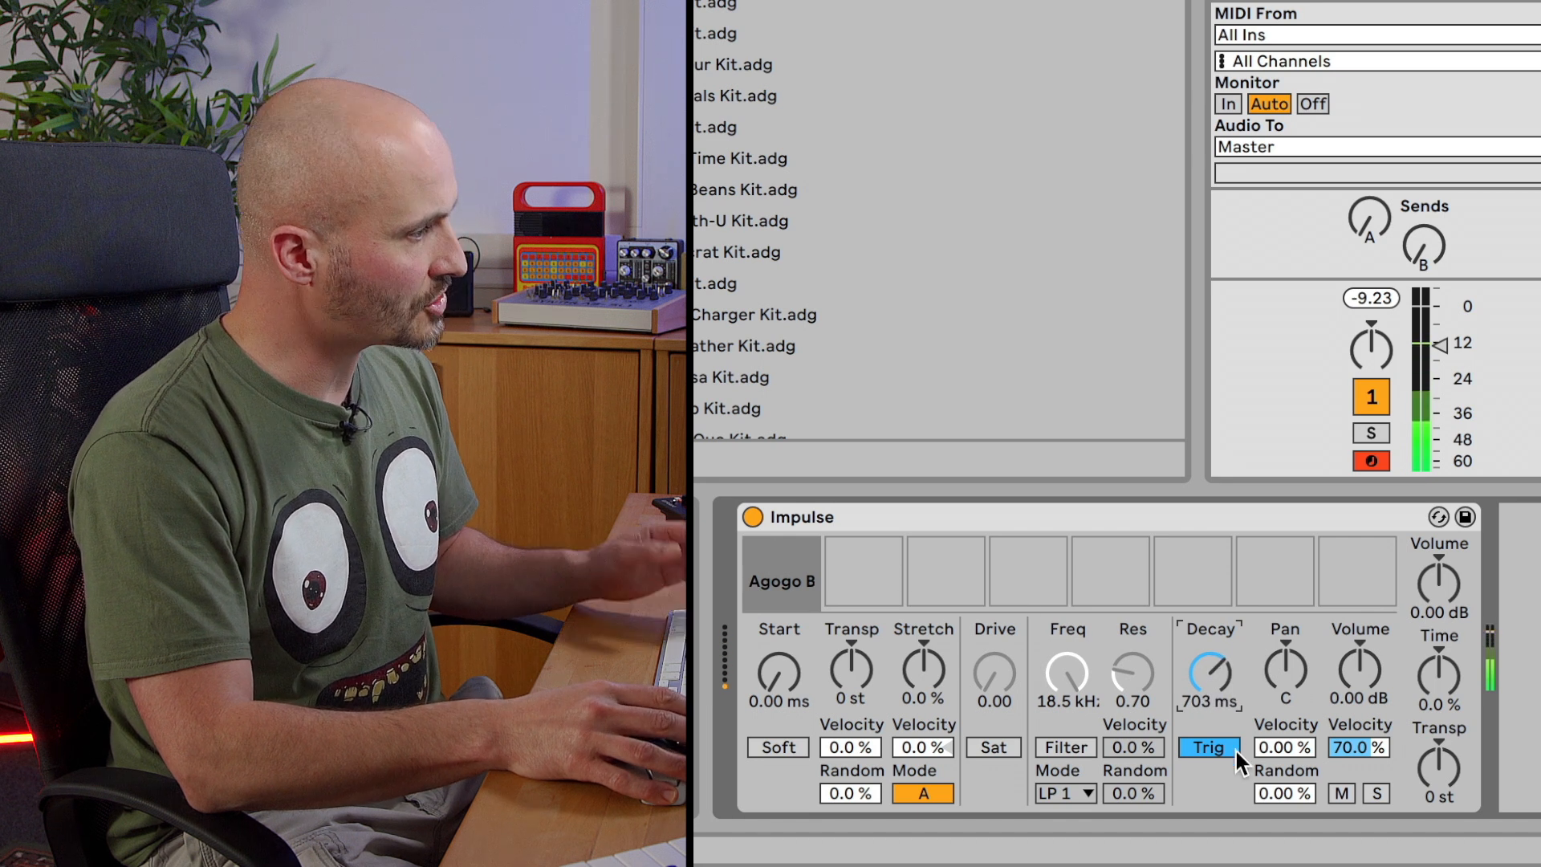
{"action": "left_click", "coordinate": [1209, 746]}
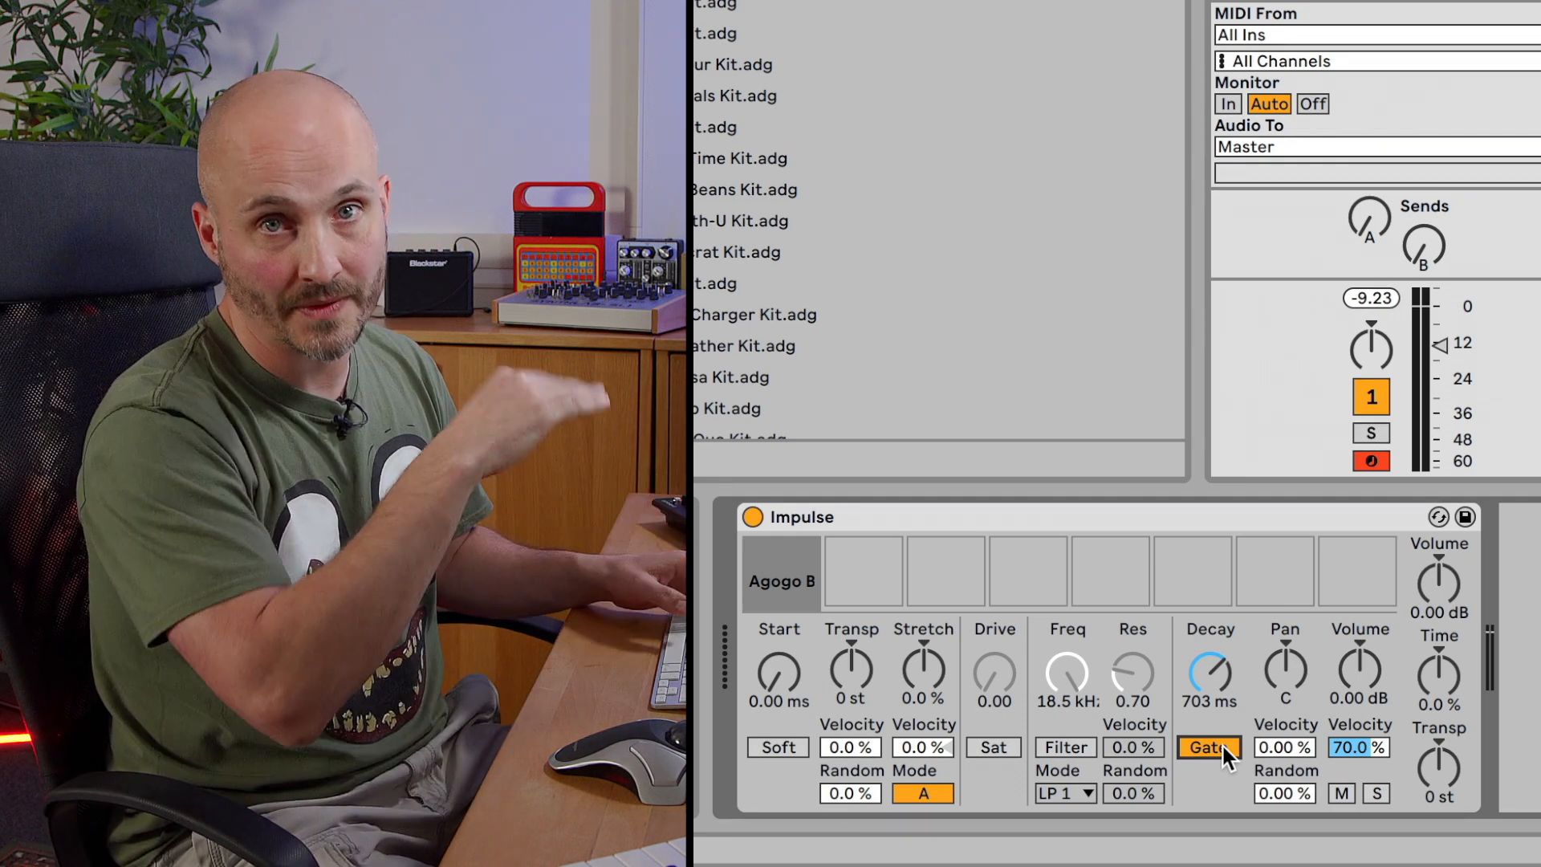
{"action": "left_click", "coordinate": [1209, 746]}
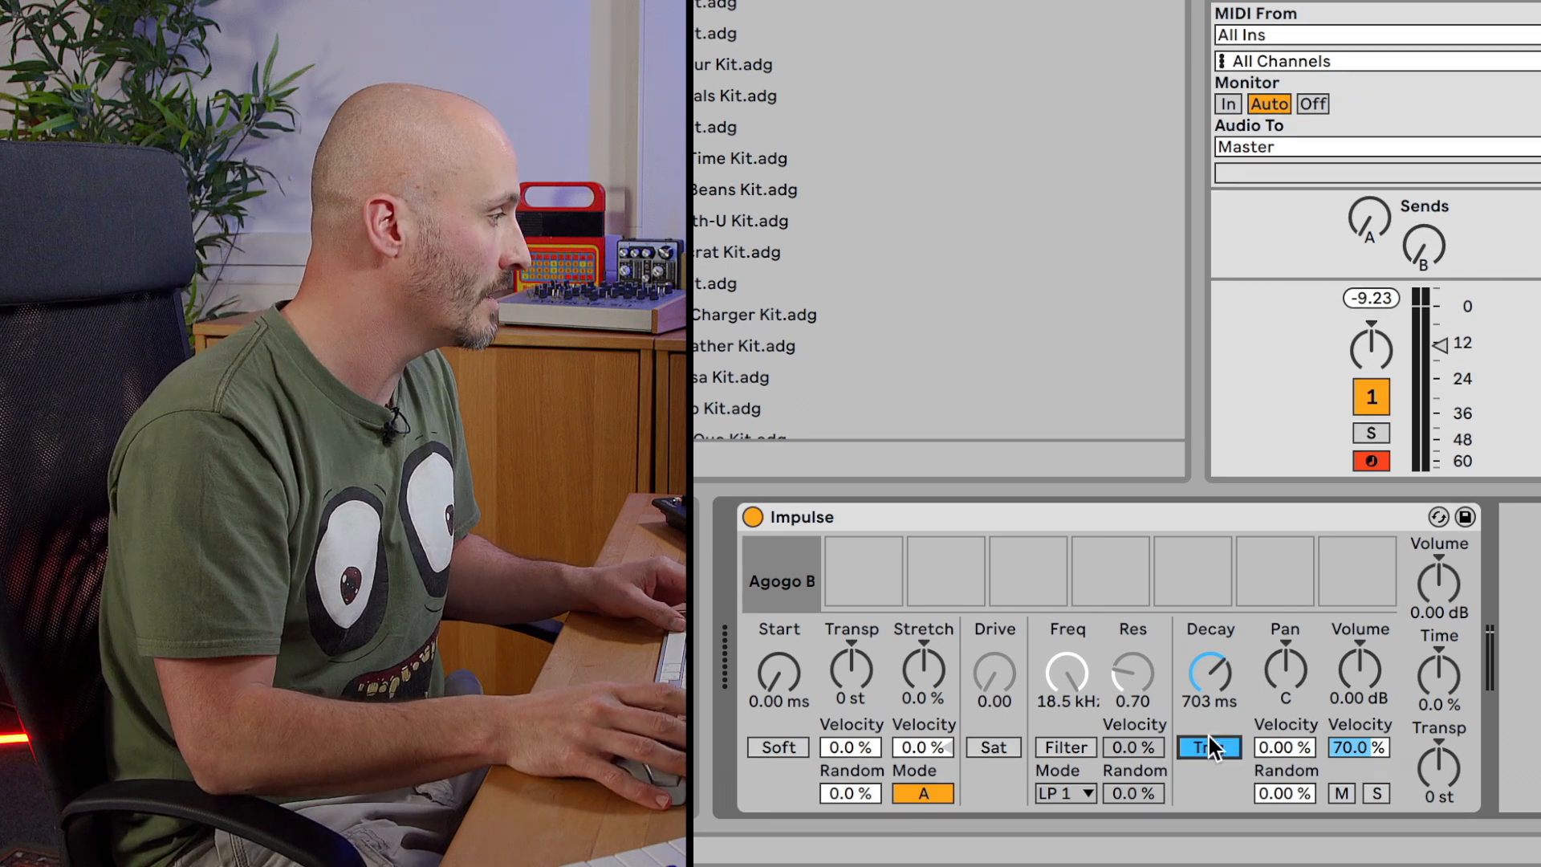
{"action": "mouse_move", "coordinate": [1351, 667]}
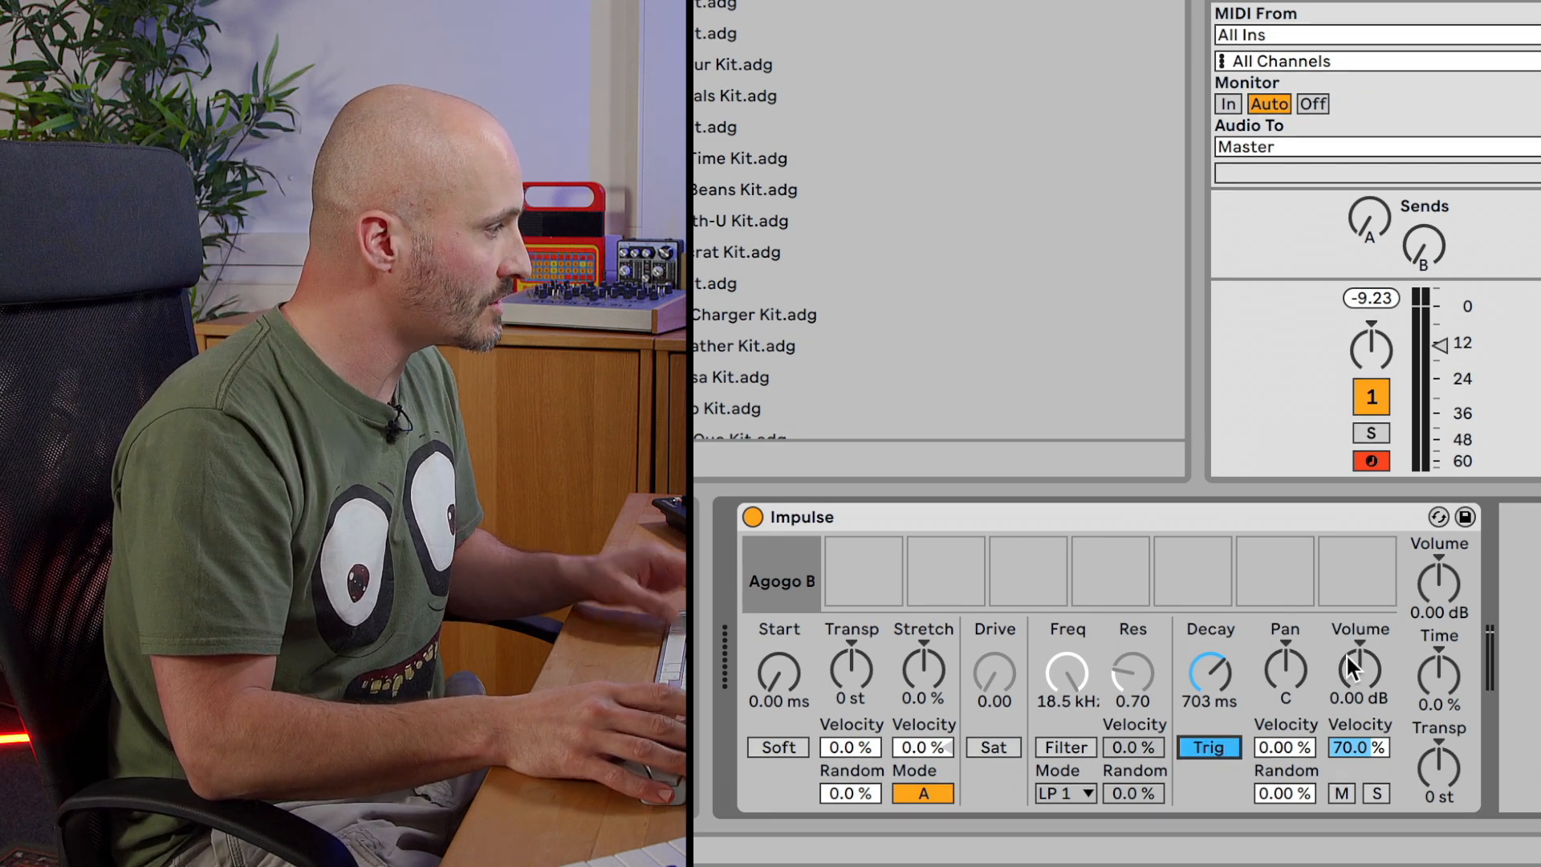
{"action": "mouse_move", "coordinate": [1292, 663]}
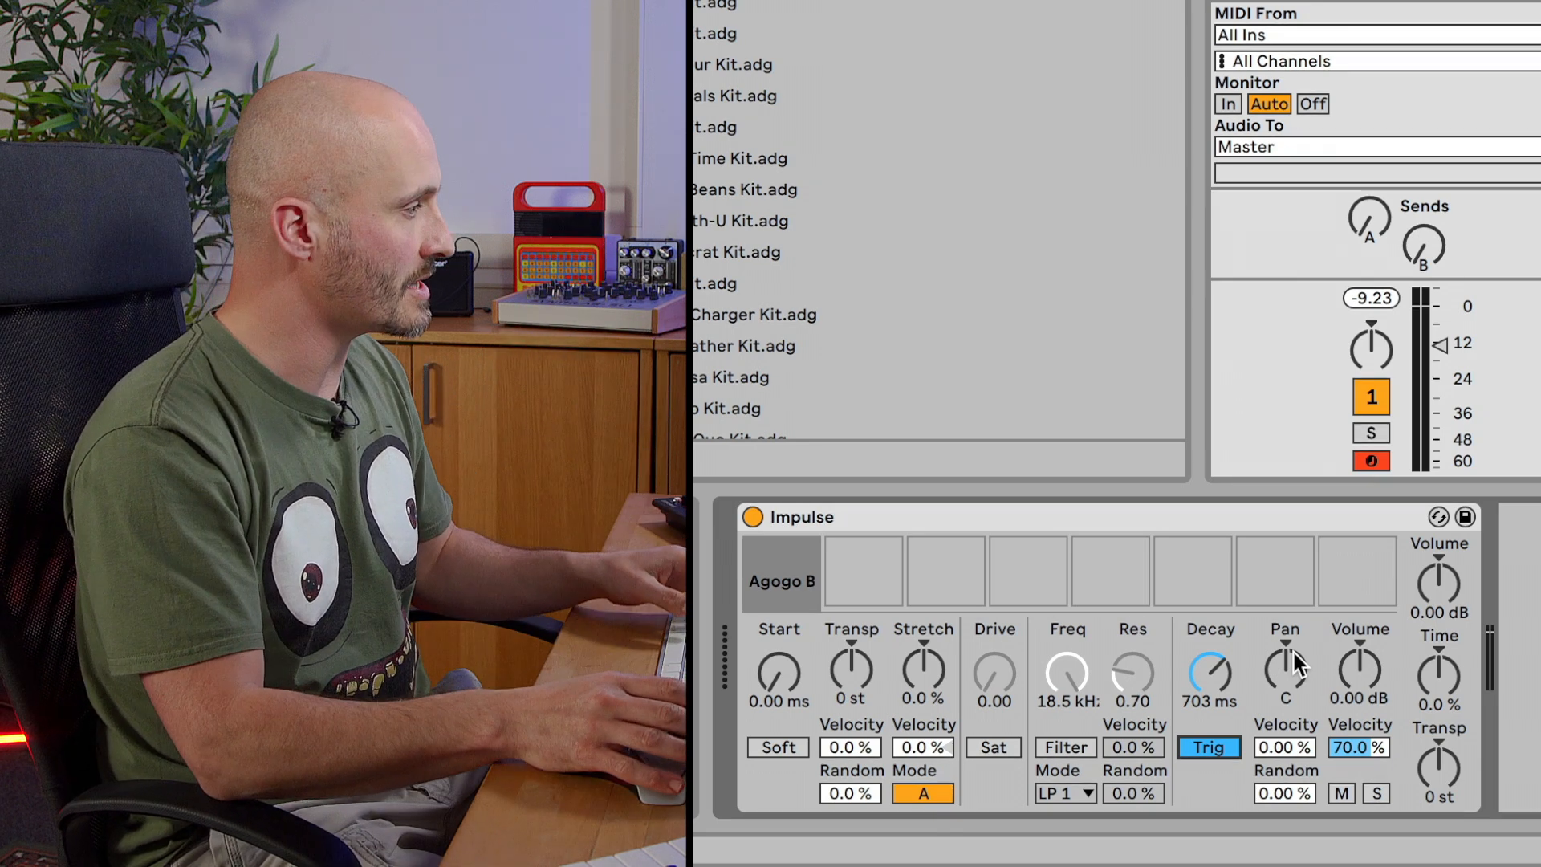
{"action": "mouse_move", "coordinate": [873, 738]}
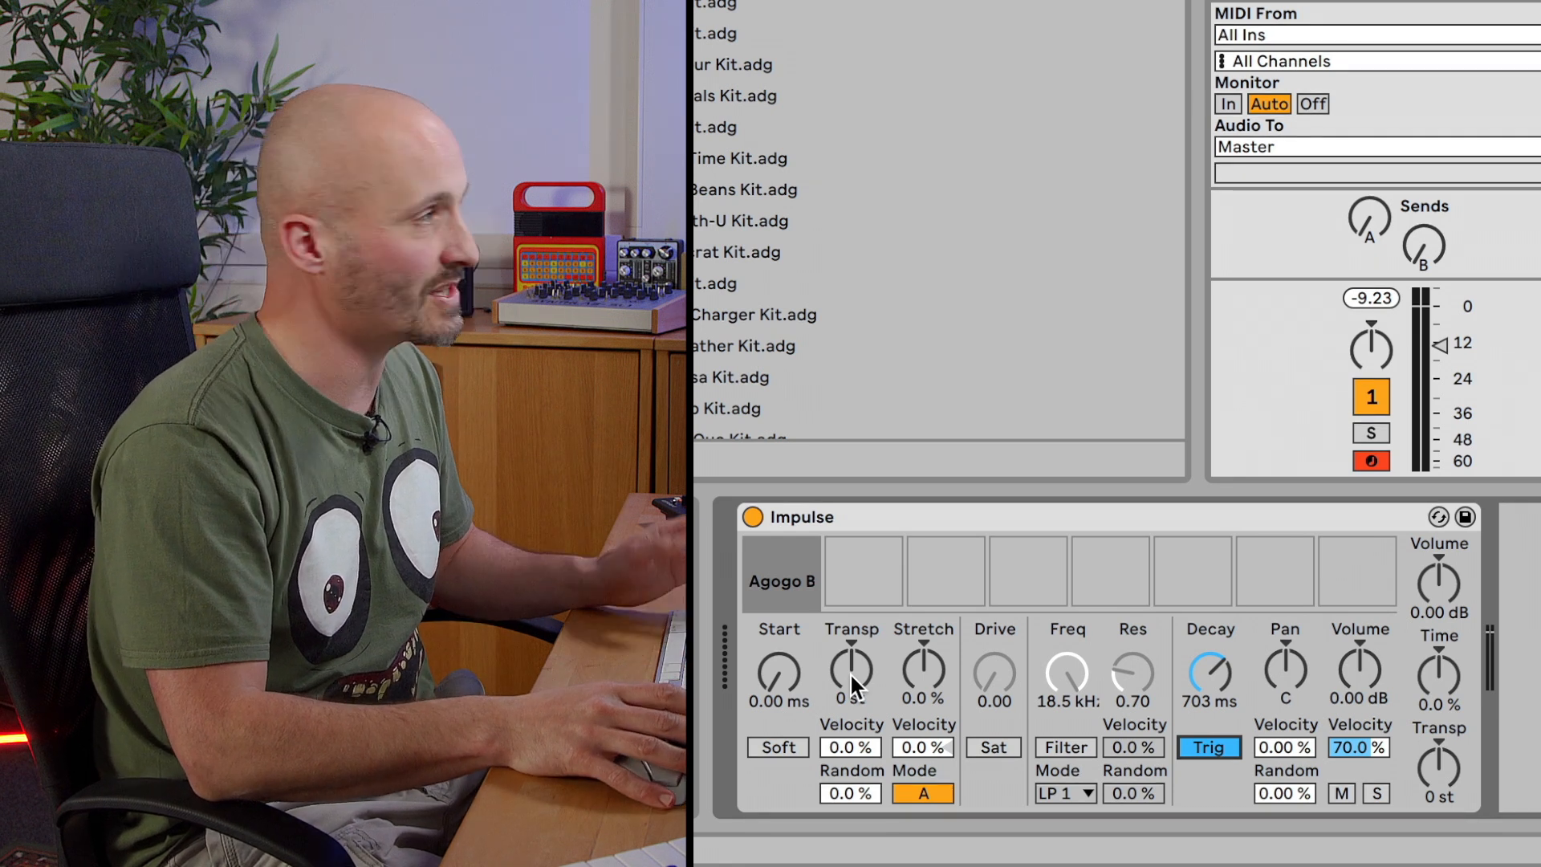
{"action": "mouse_move", "coordinate": [852, 684]}
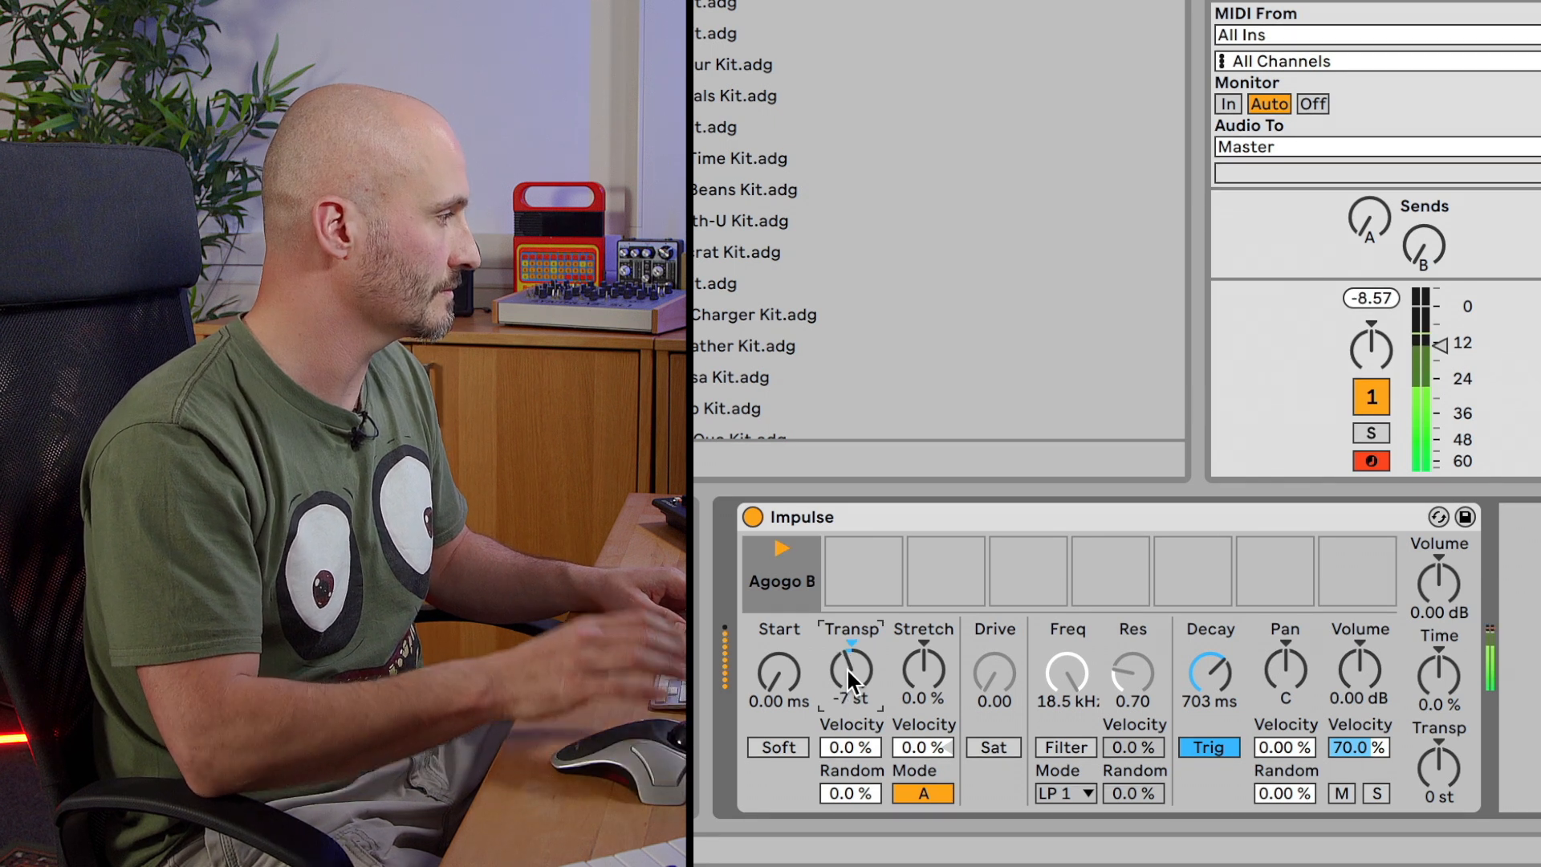
{"action": "mouse_move", "coordinate": [1047, 676]}
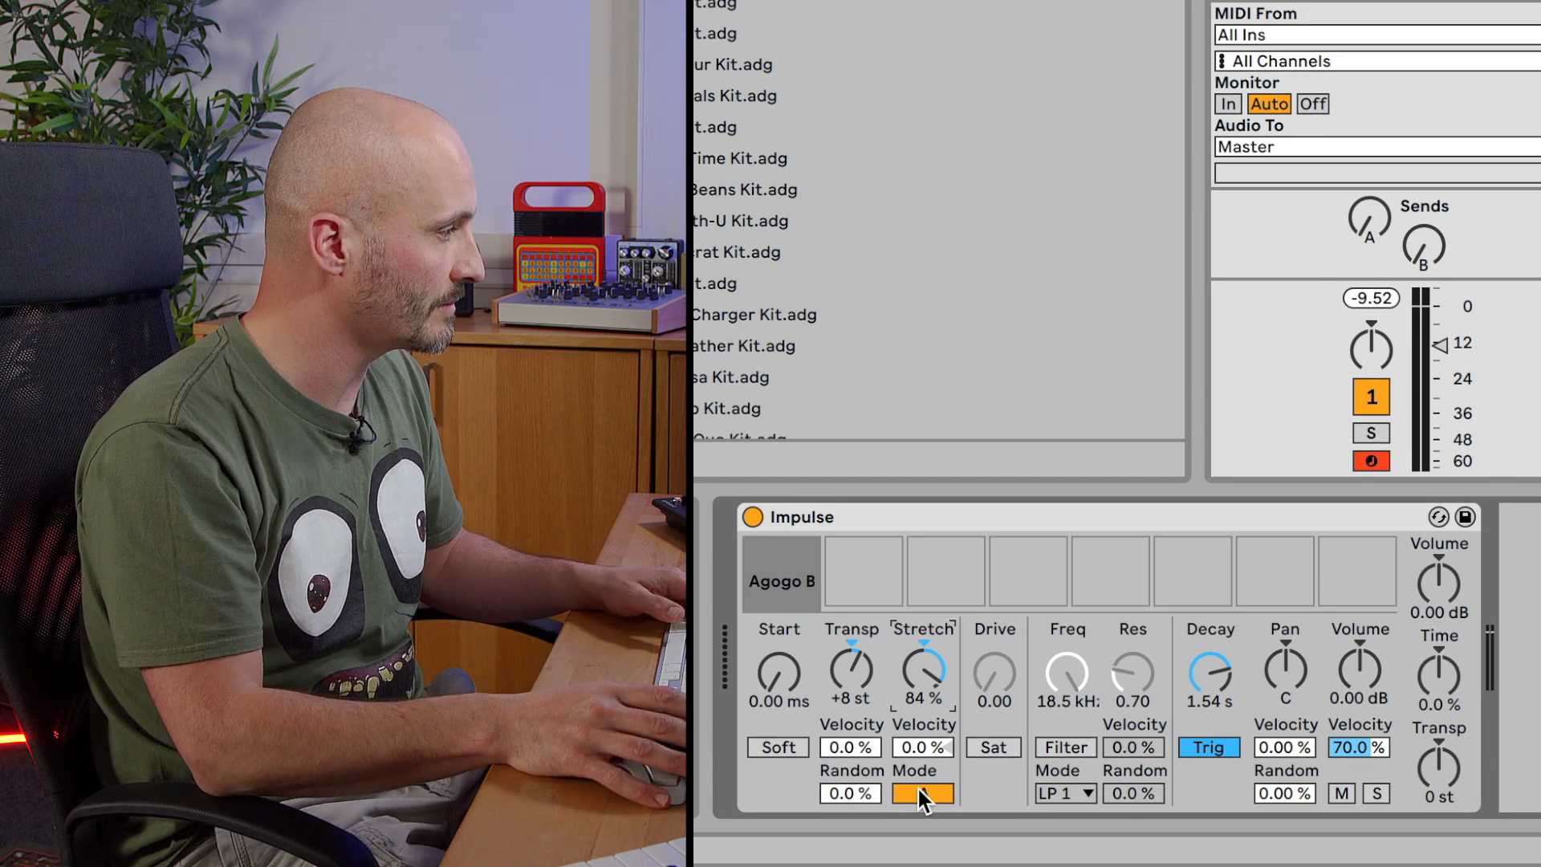
Step: Cycle Agogo B's time-stretch mode to compare the stretch algorithms
{"action": "left_click", "coordinate": [921, 793]}
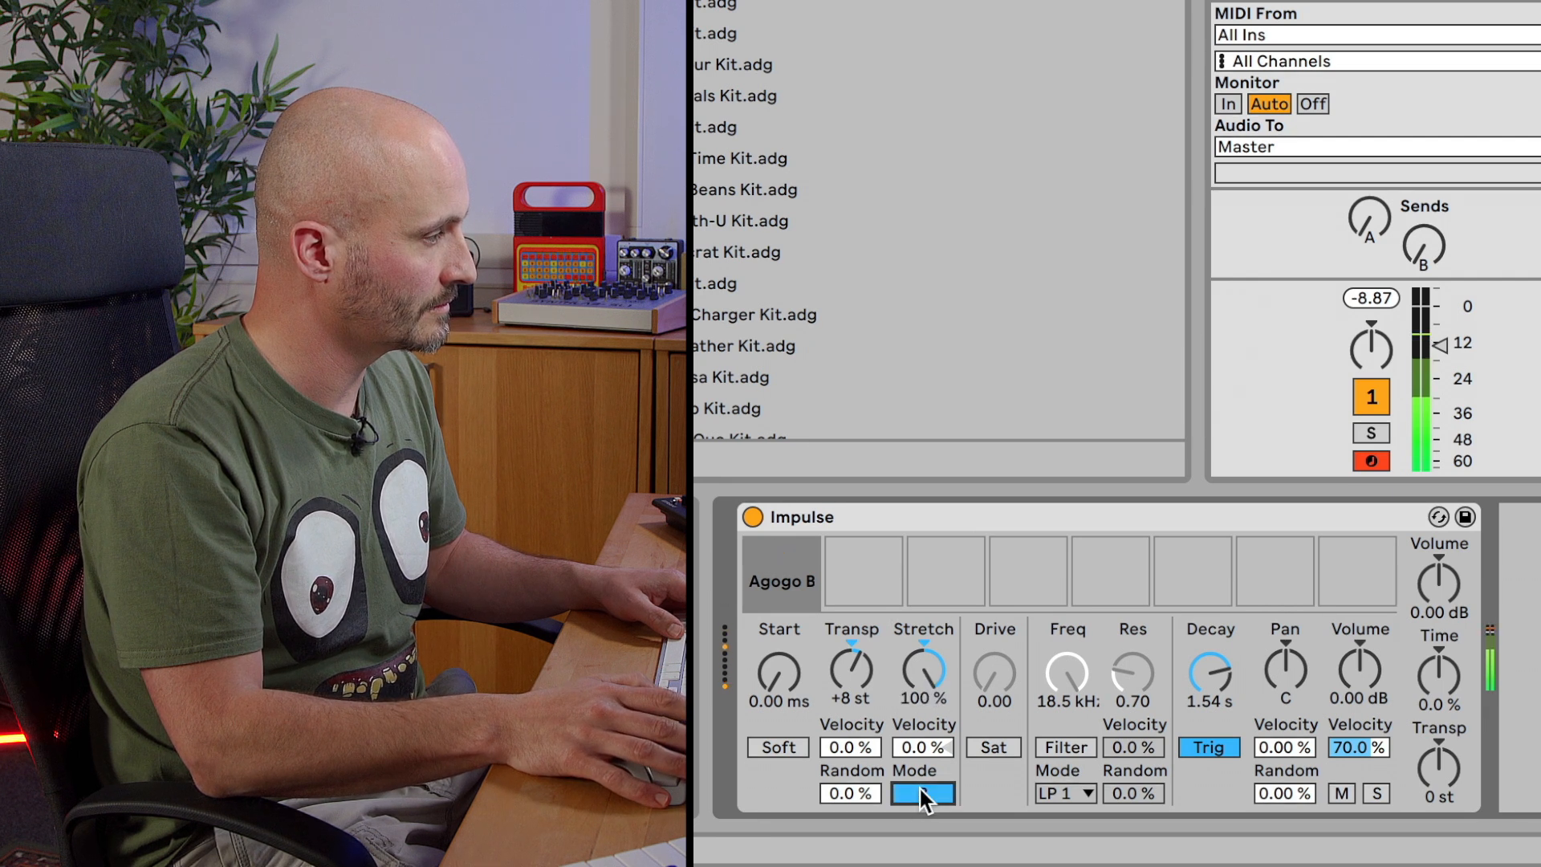
{"action": "left_click", "coordinate": [921, 793]}
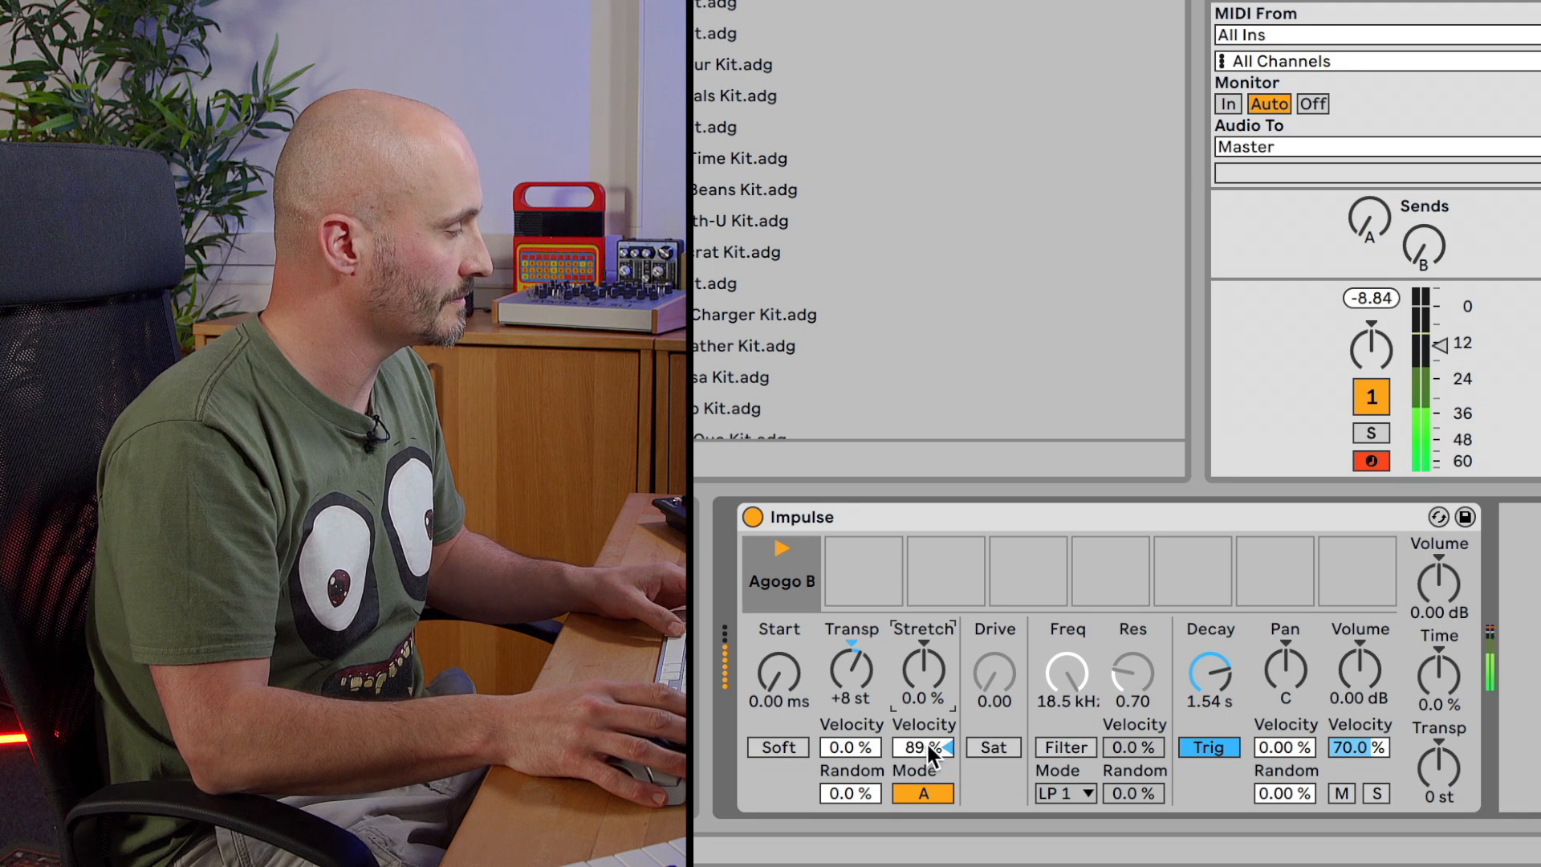
Step: Make Agogo B's stretch amount respond to note velocity
{"action": "left_click", "coordinate": [922, 794]}
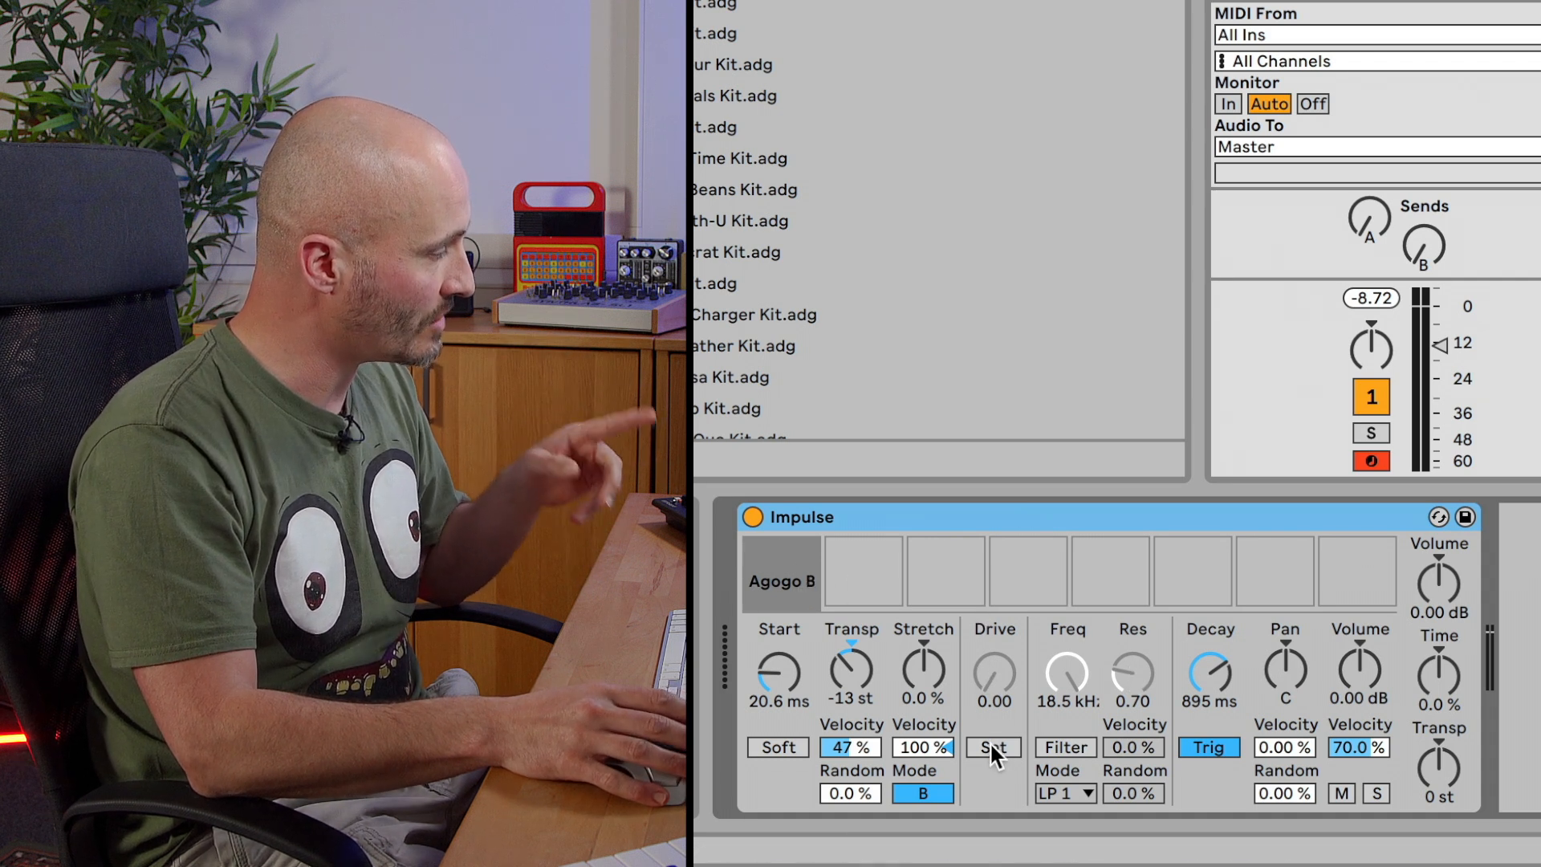
Step: Enable saturation and the low-pass filter on Agogo B, comparing with saturation bypassed
{"action": "left_click", "coordinate": [992, 746]}
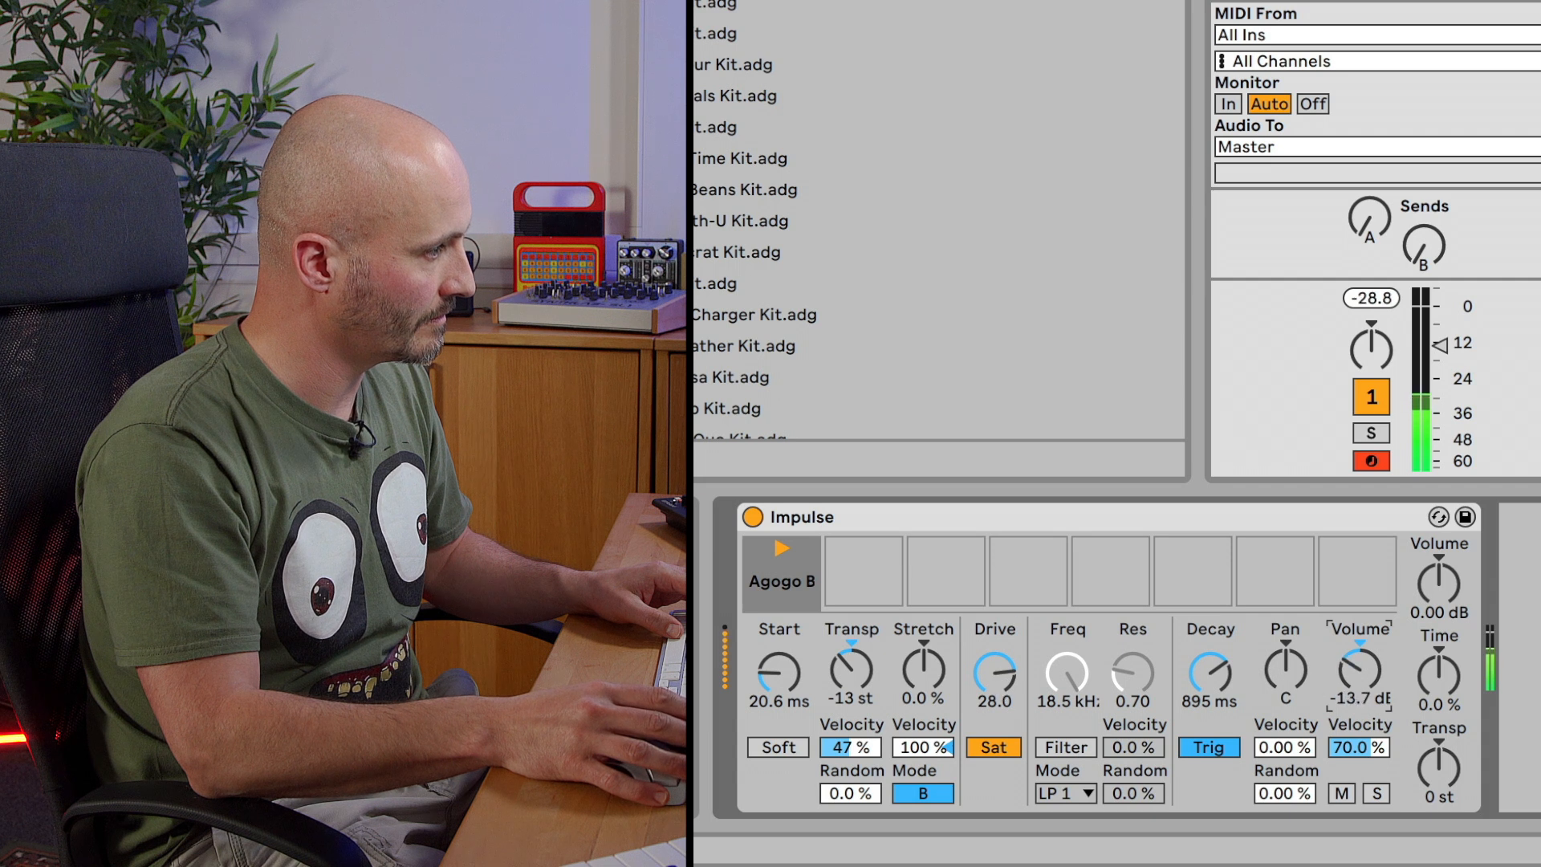
{"action": "left_click", "coordinate": [993, 747]}
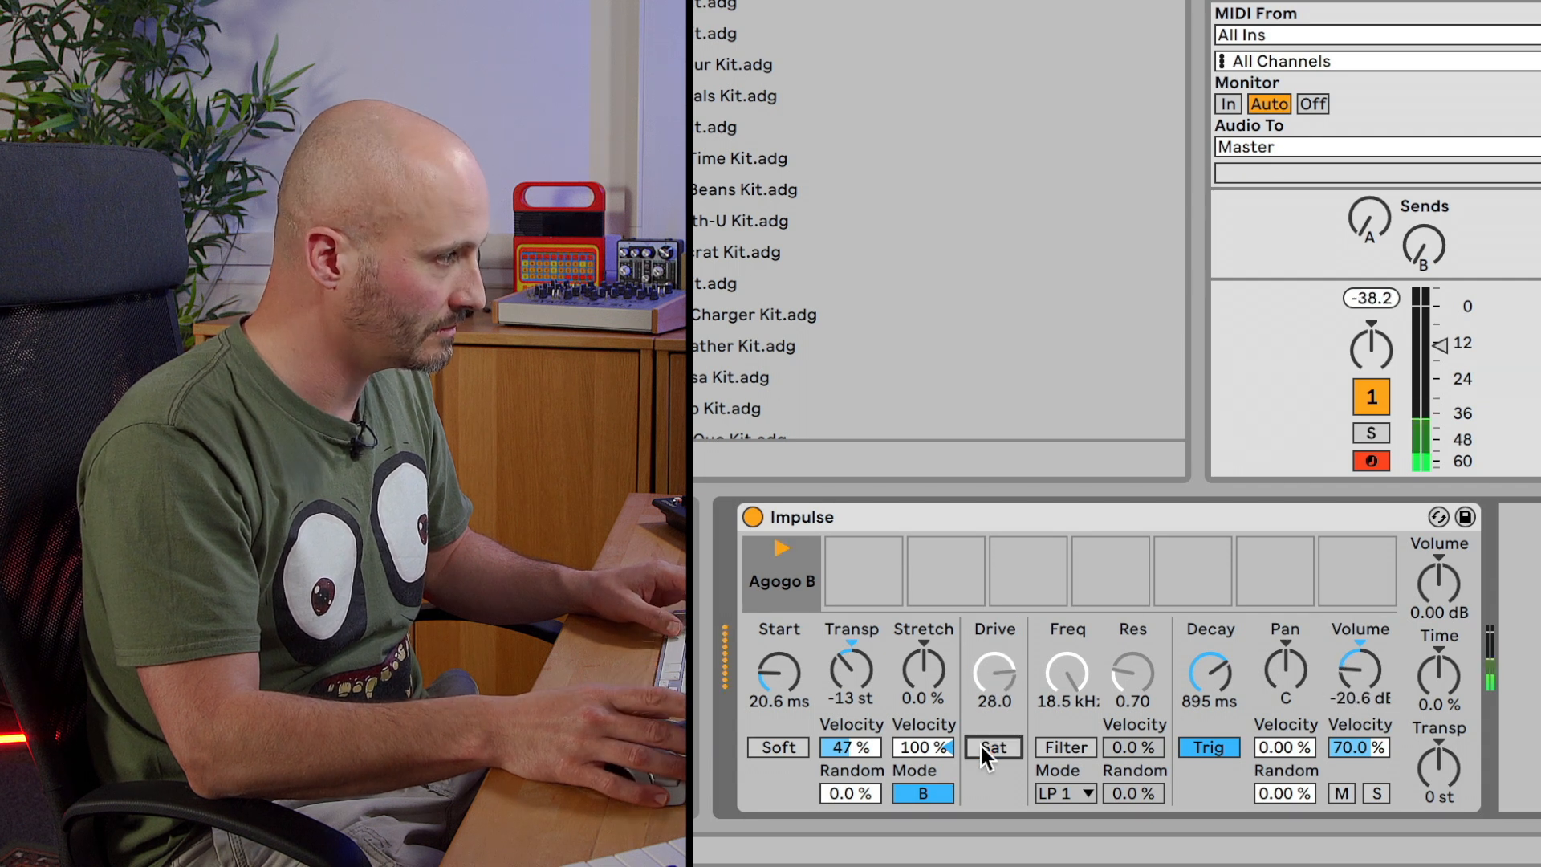
{"action": "left_click", "coordinate": [993, 747]}
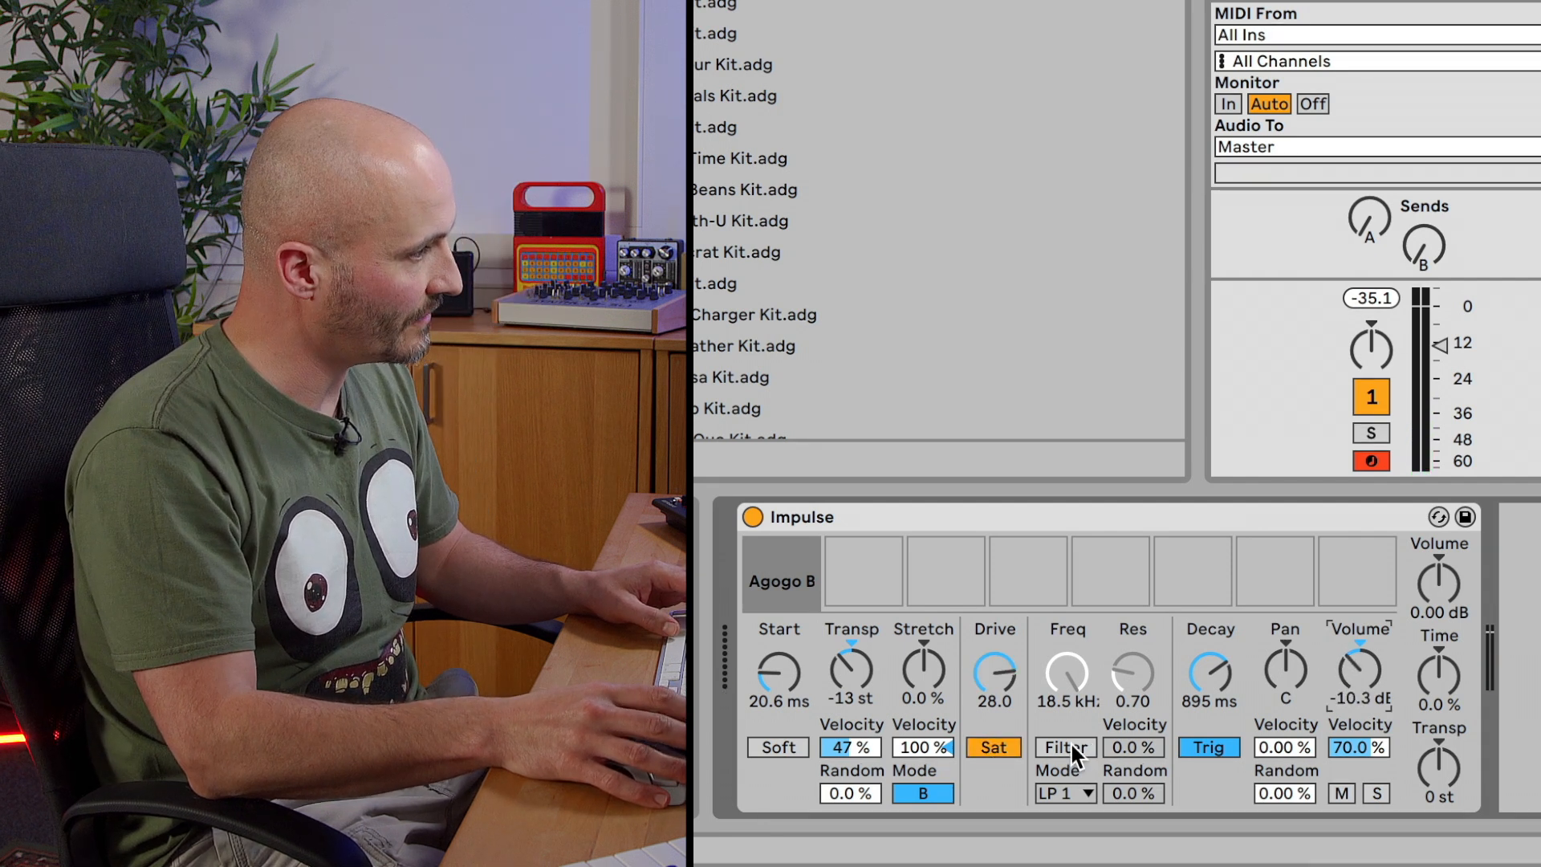
{"action": "left_click", "coordinate": [1065, 746]}
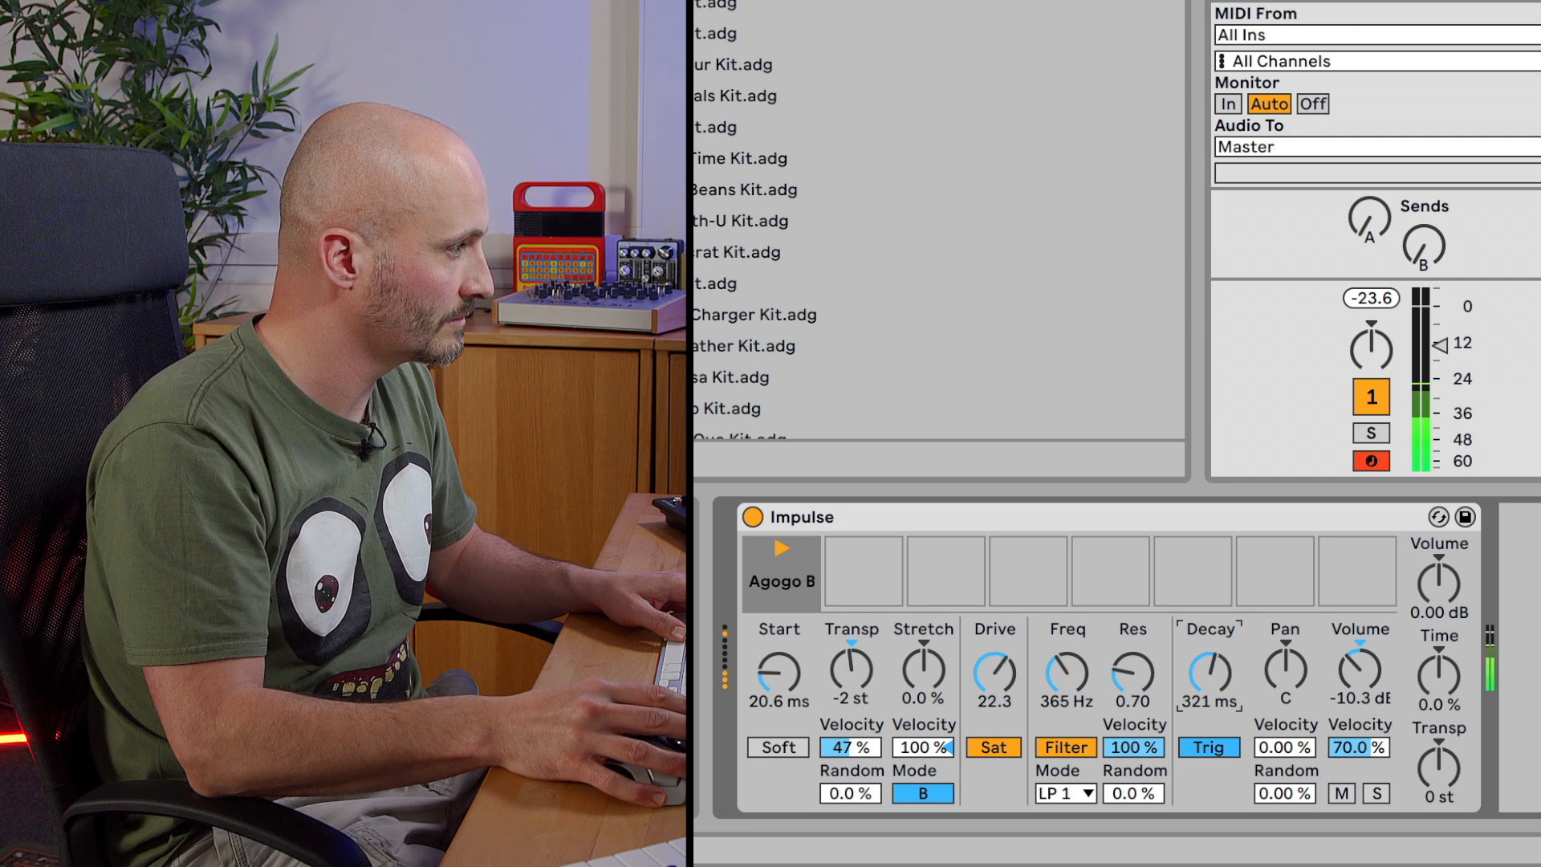
{"action": "left_click", "coordinate": [922, 793]}
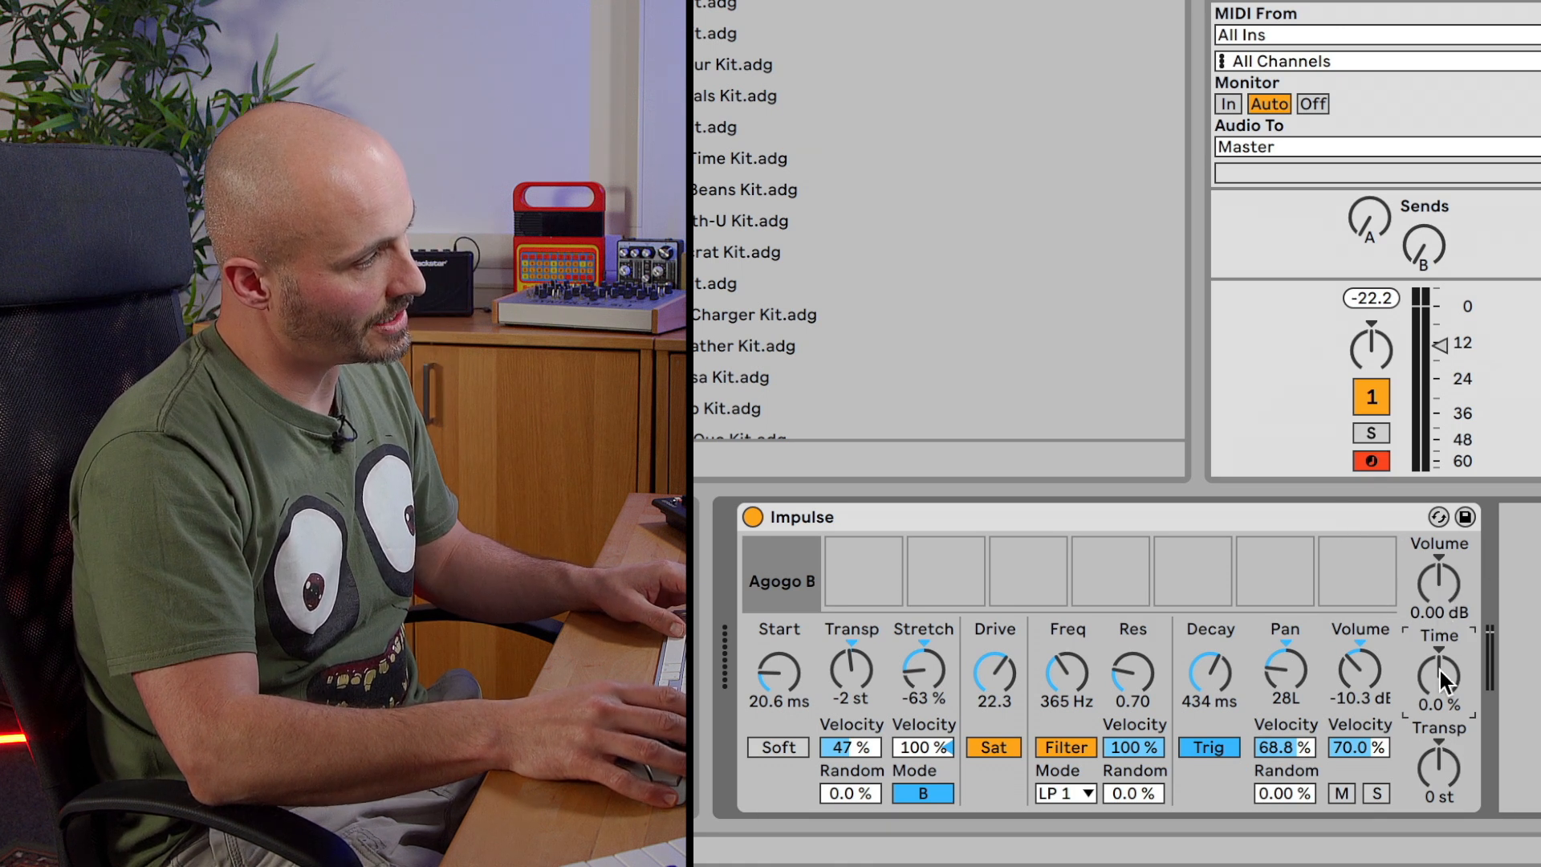
{"action": "mouse_move", "coordinate": [1421, 654]}
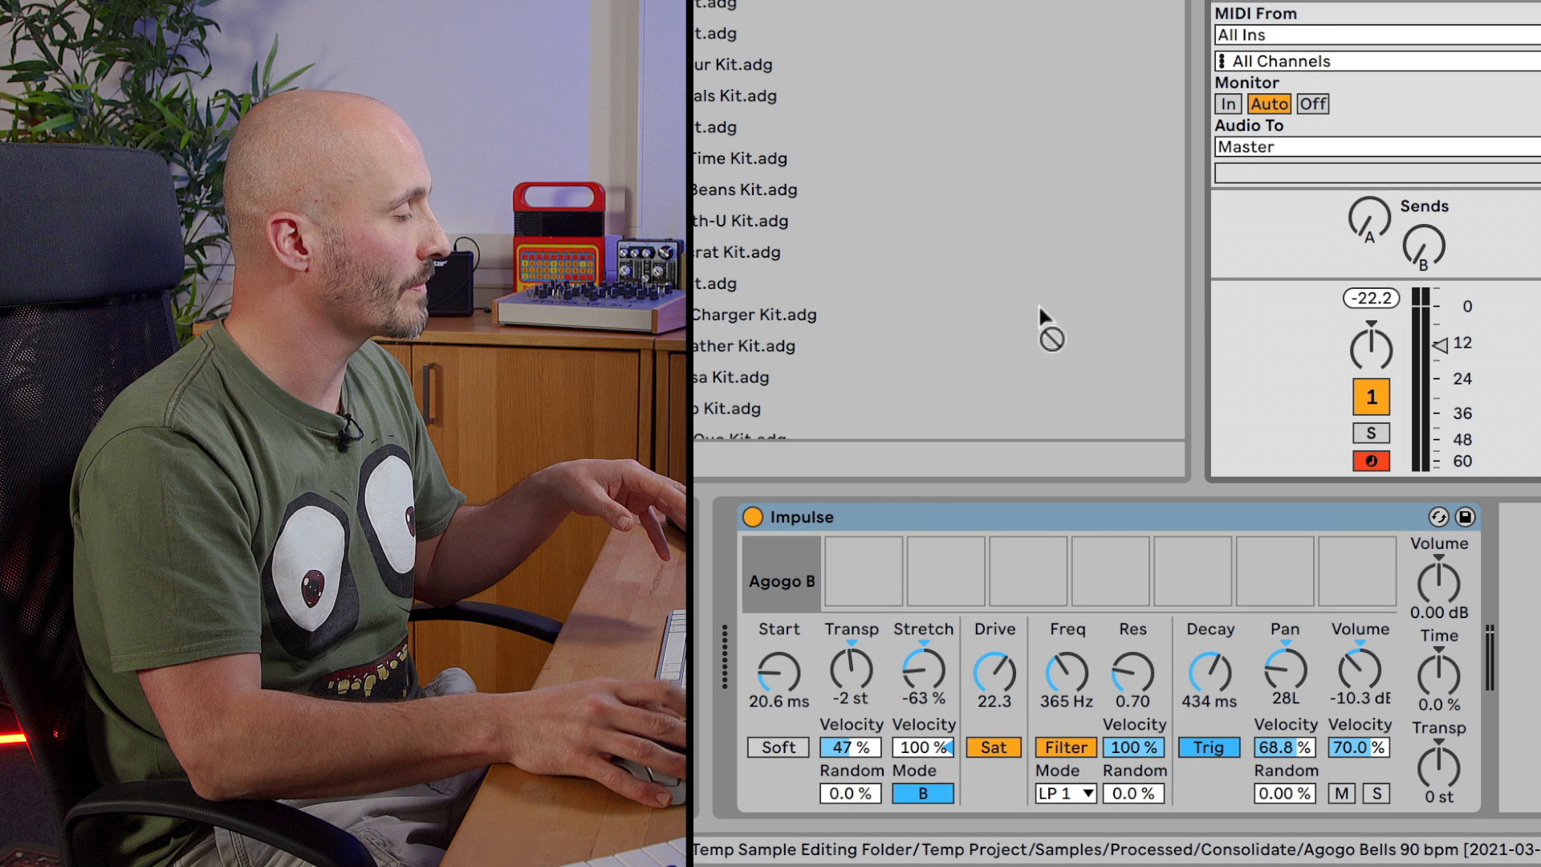
Step: Place another Agogo Bells sample into Impulse's second slot
{"action": "left_click", "coordinate": [862, 579]}
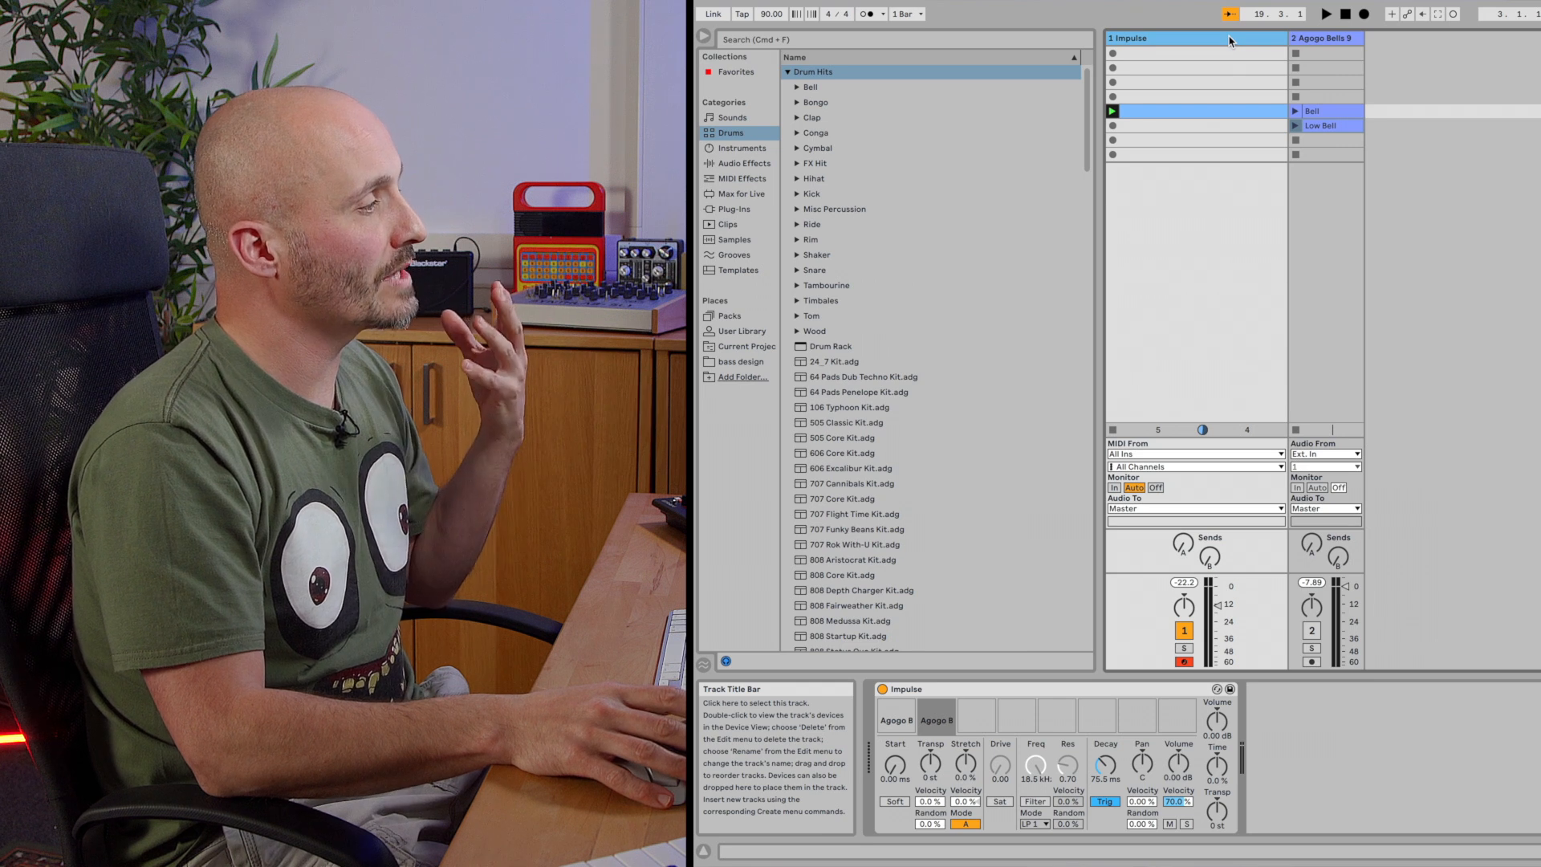
Step: Insert a new audio track from the Impulse track's context menu
{"action": "right_click", "coordinate": [1194, 39]}
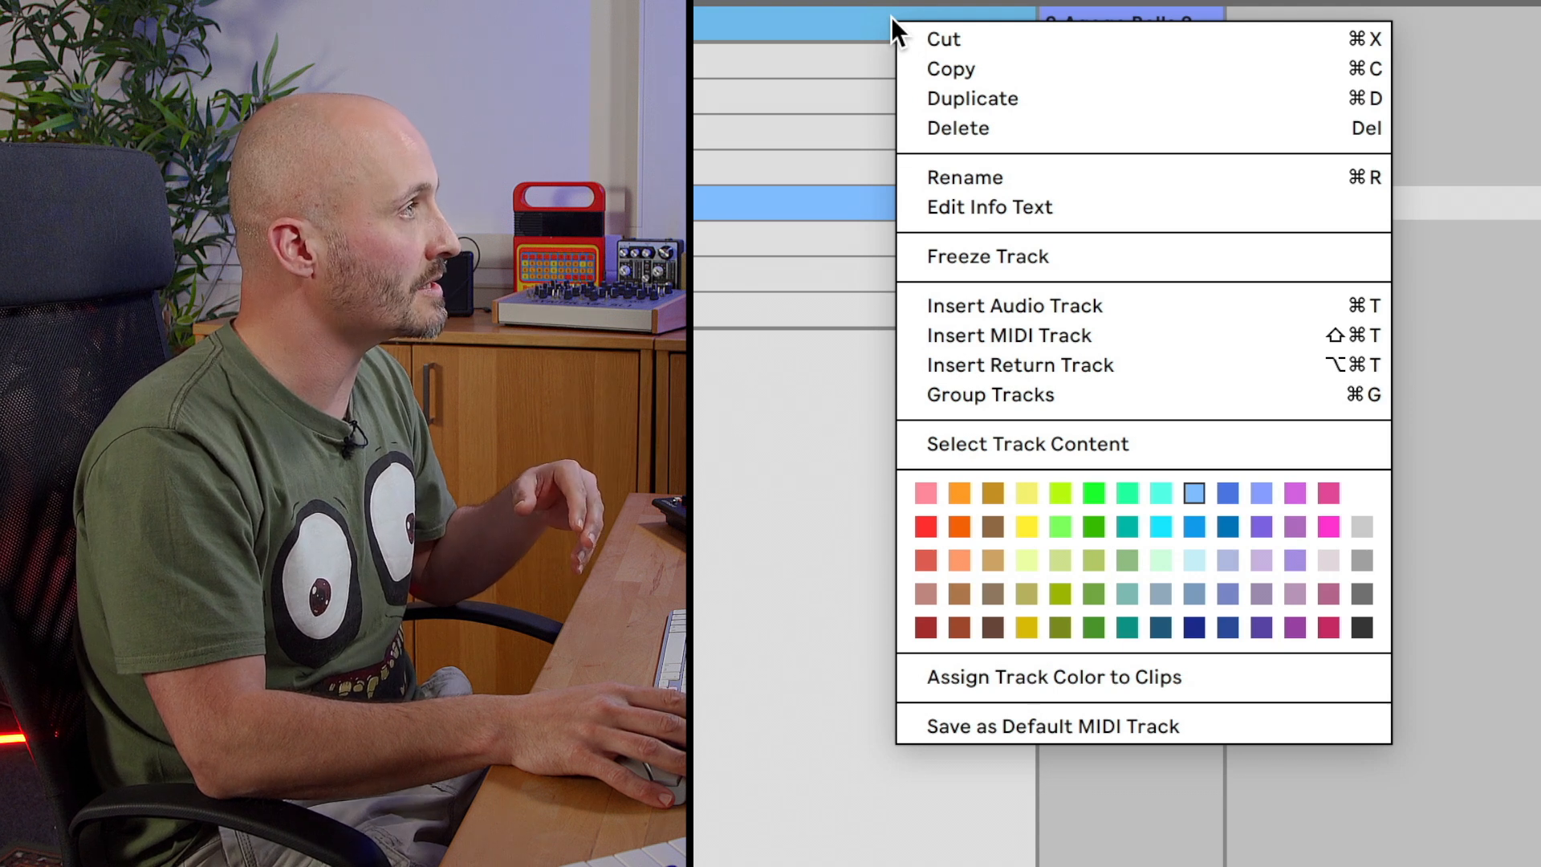
{"action": "mouse_move", "coordinate": [1061, 305]}
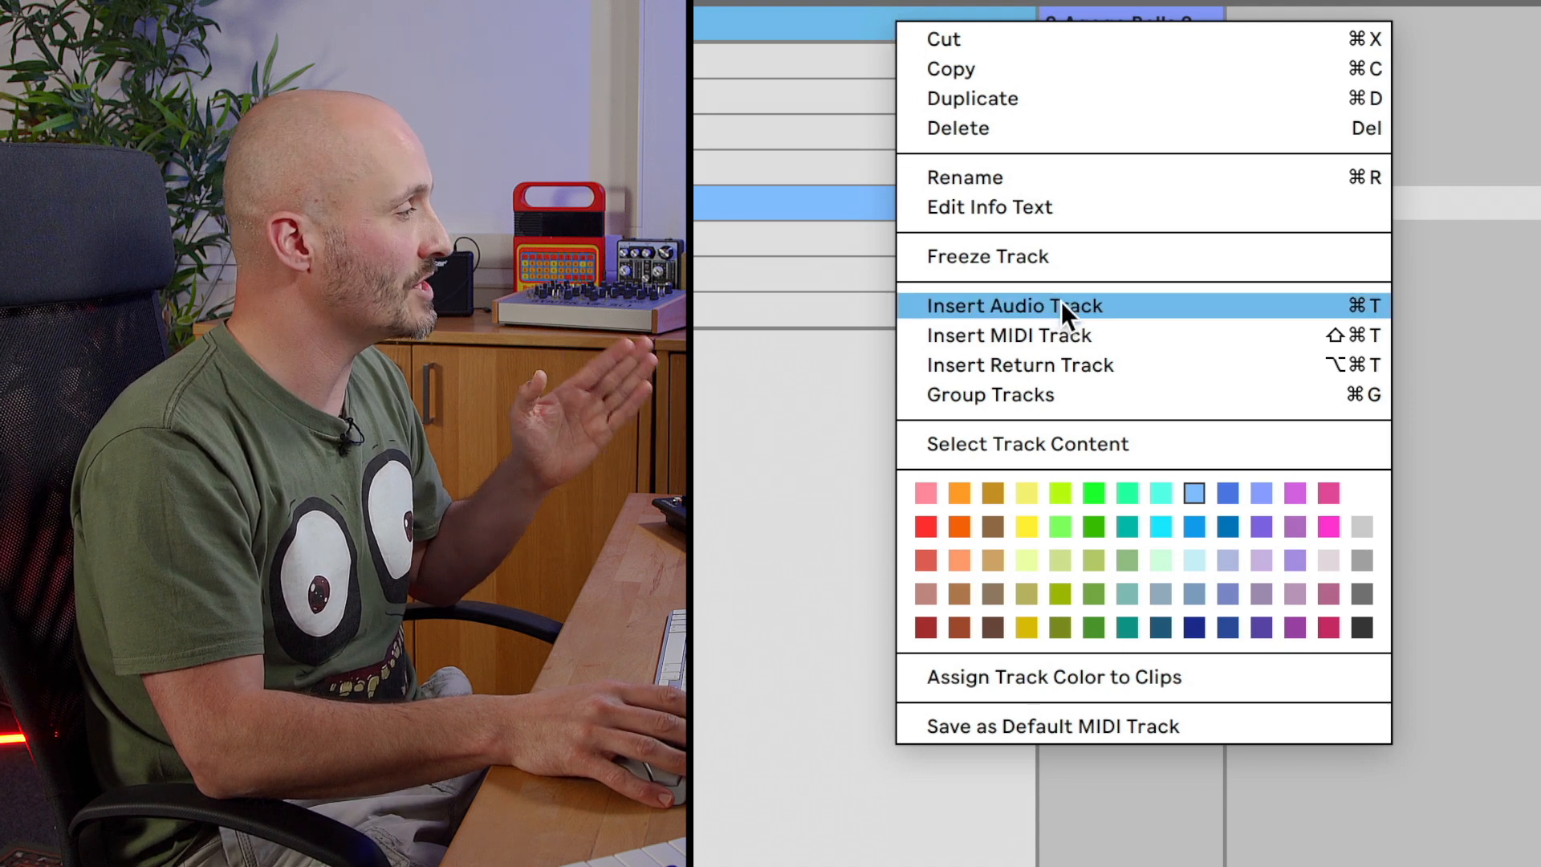
{"action": "left_click", "coordinate": [1013, 305]}
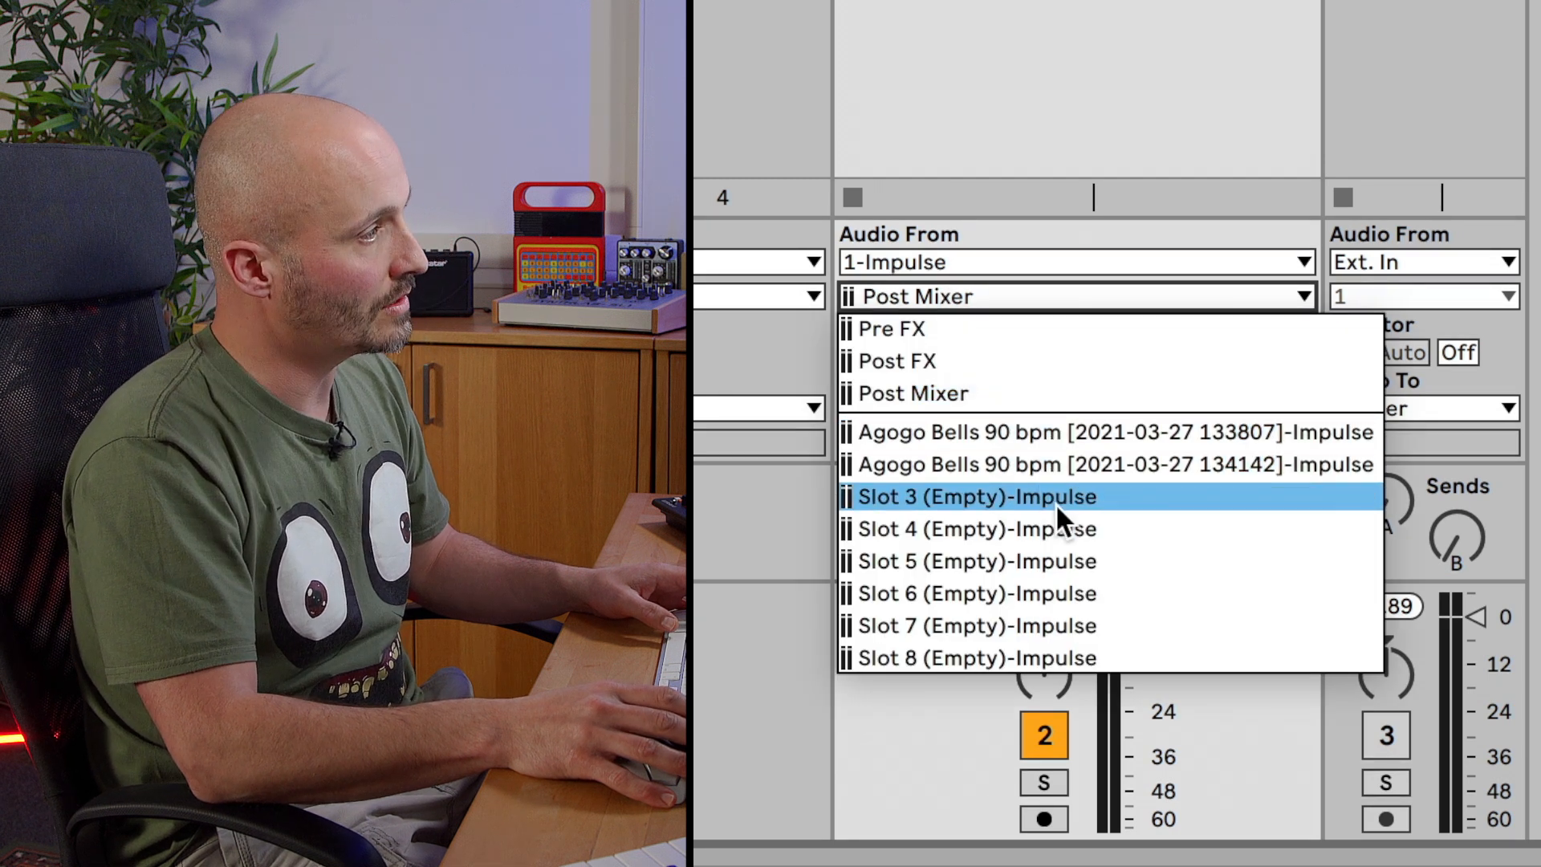
Step: Set the audio track's input to the Agogo Bells [134142]-Impulse slot output
{"action": "left_click", "coordinate": [1111, 464]}
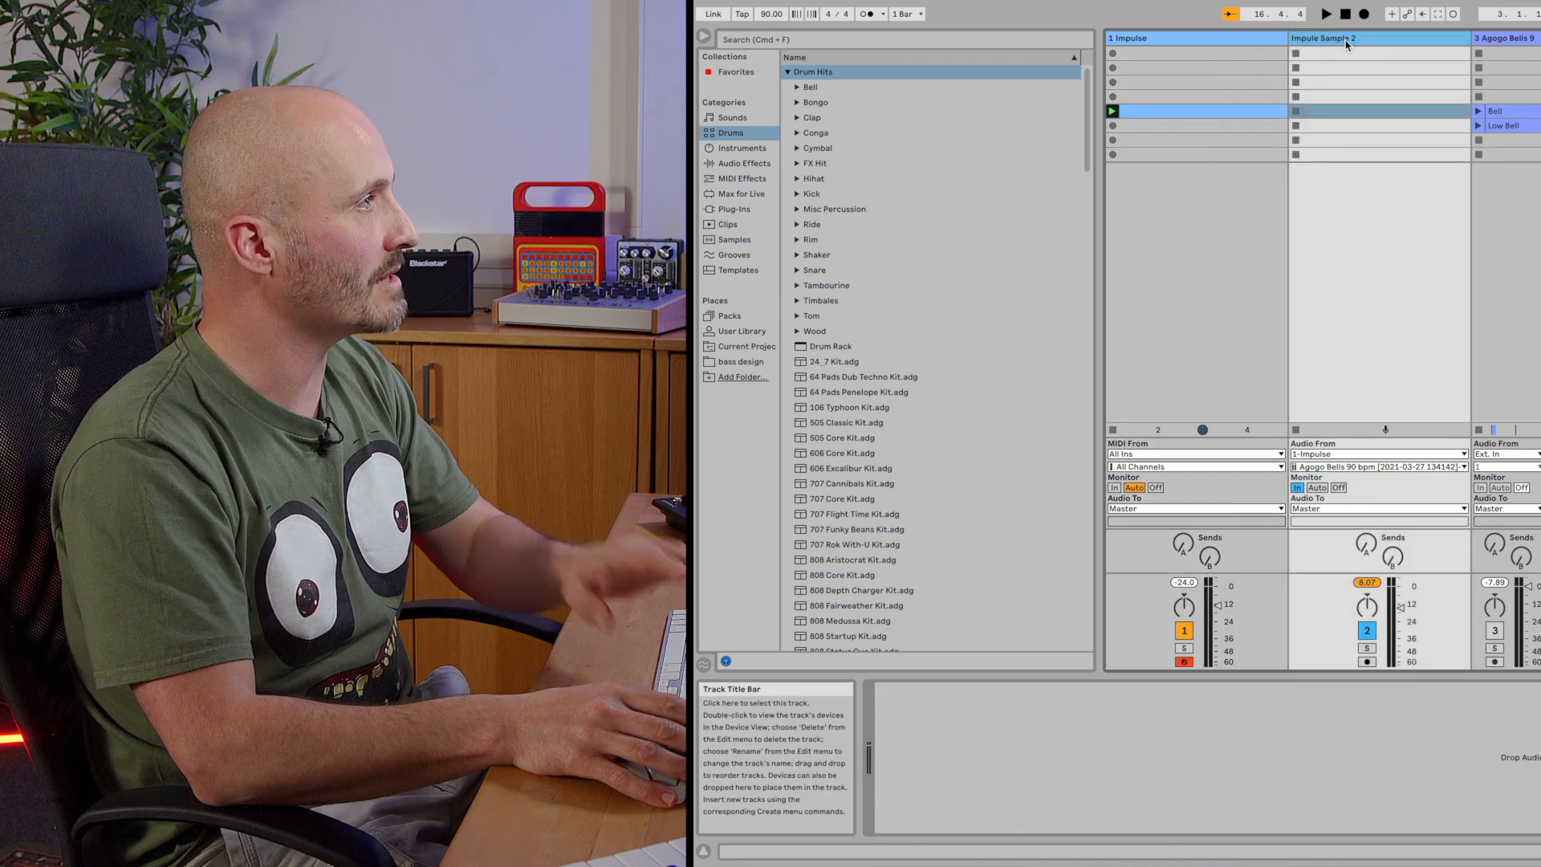
Step: Select the resampling audio track for removal, then the Impulse track
{"action": "left_click", "coordinate": [1347, 38]}
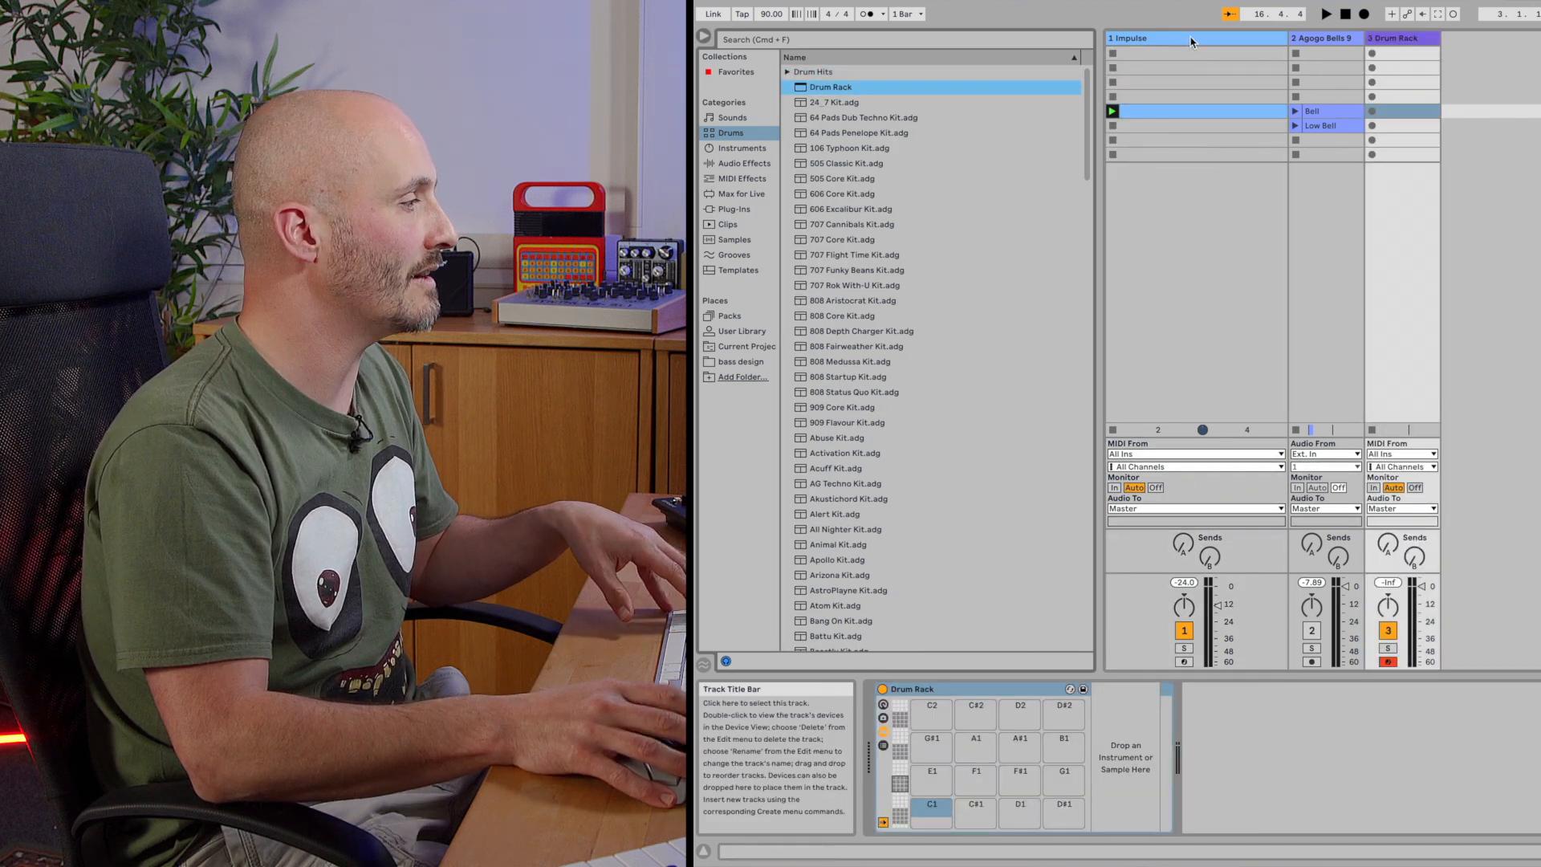
{"action": "left_click", "coordinate": [1158, 37]}
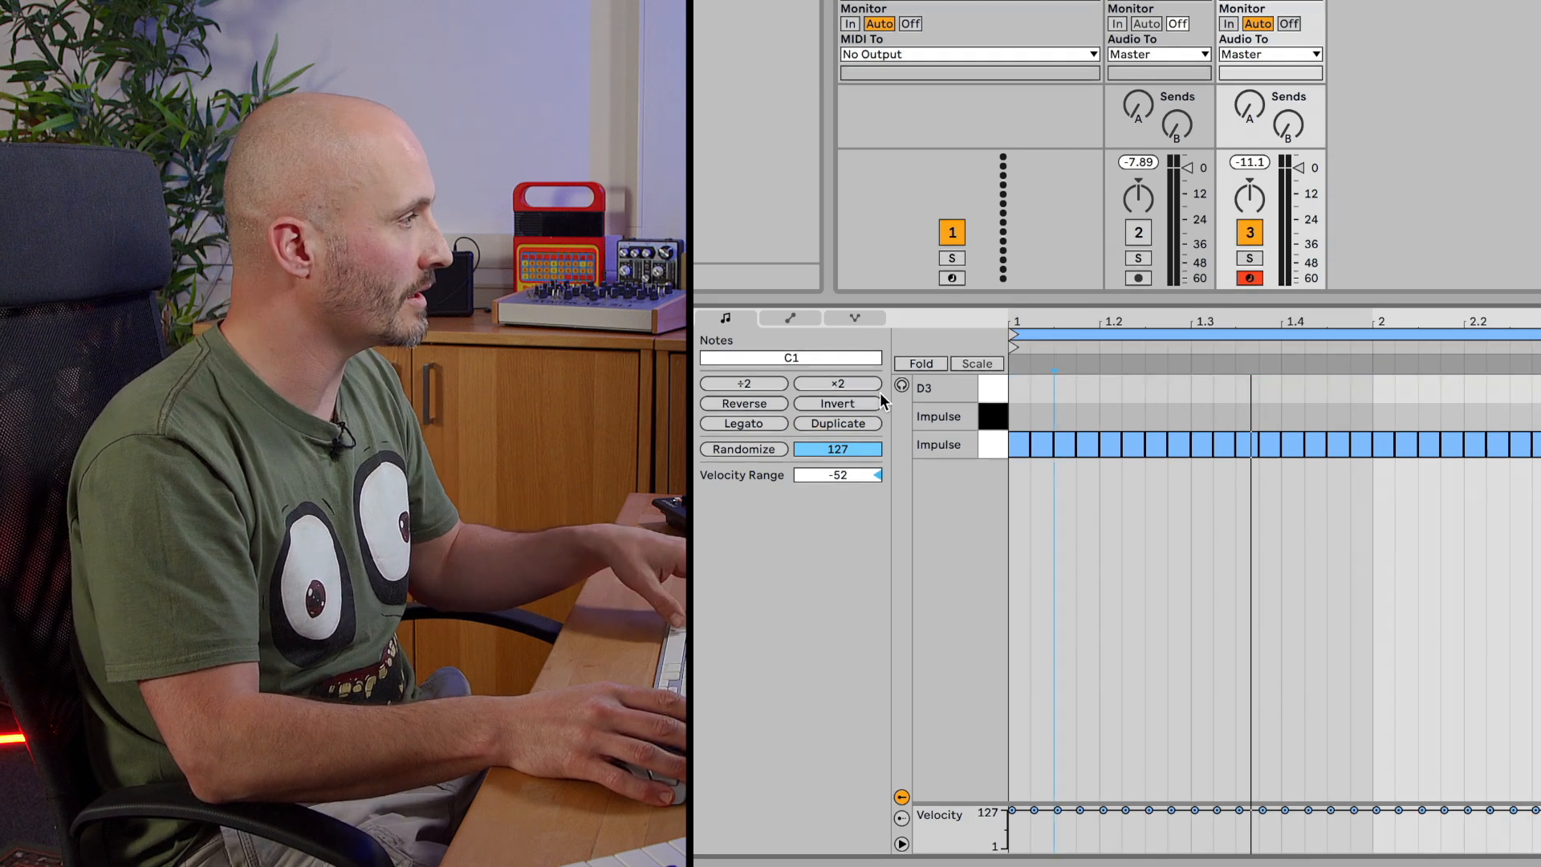
{"action": "mouse_move", "coordinate": [857, 425]}
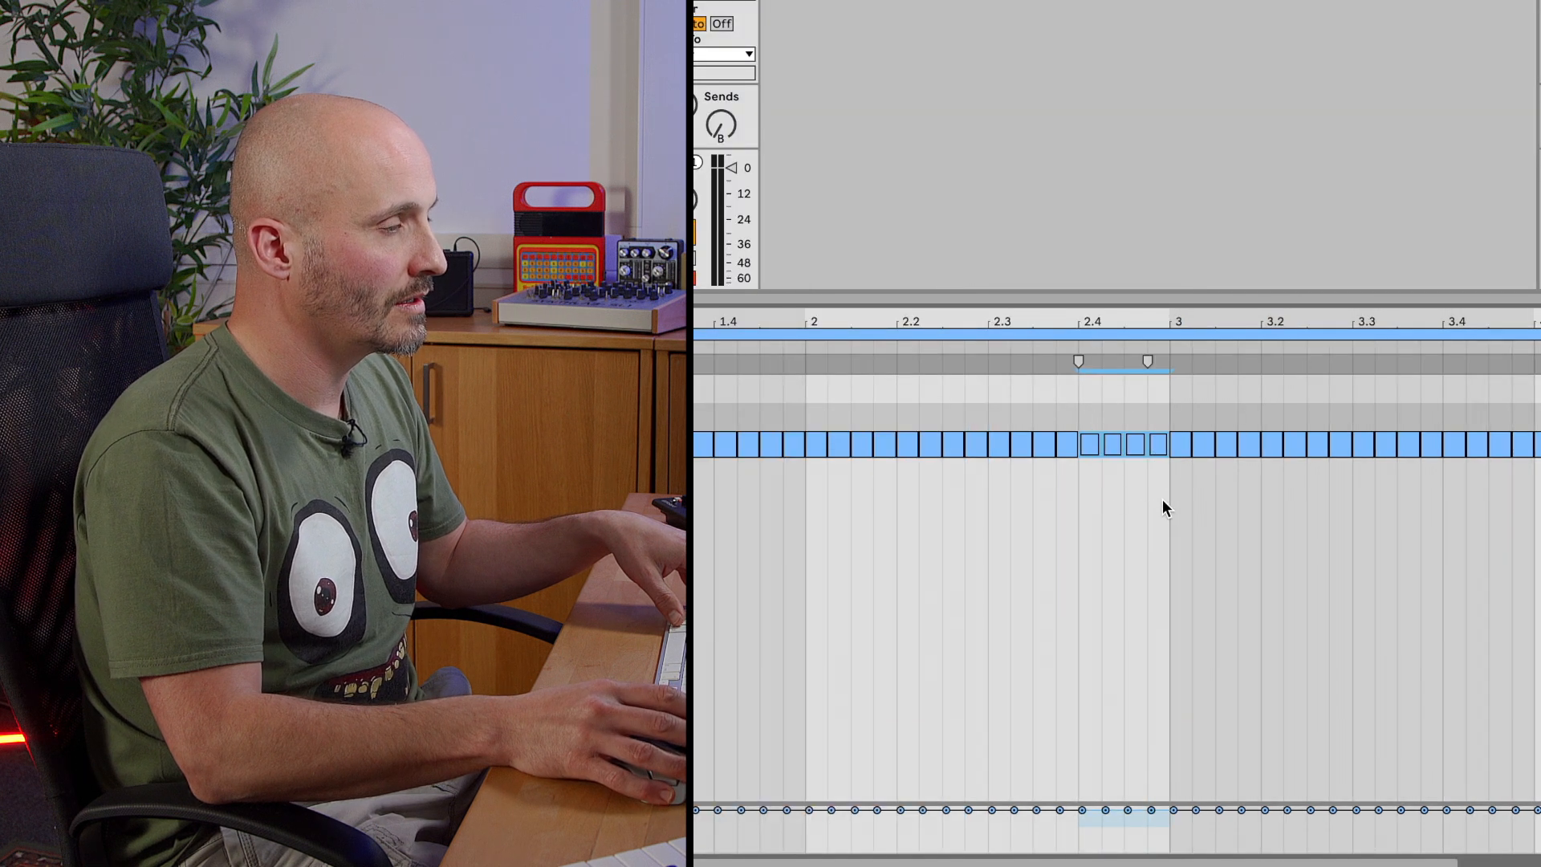
{"action": "mouse_move", "coordinate": [1125, 472]}
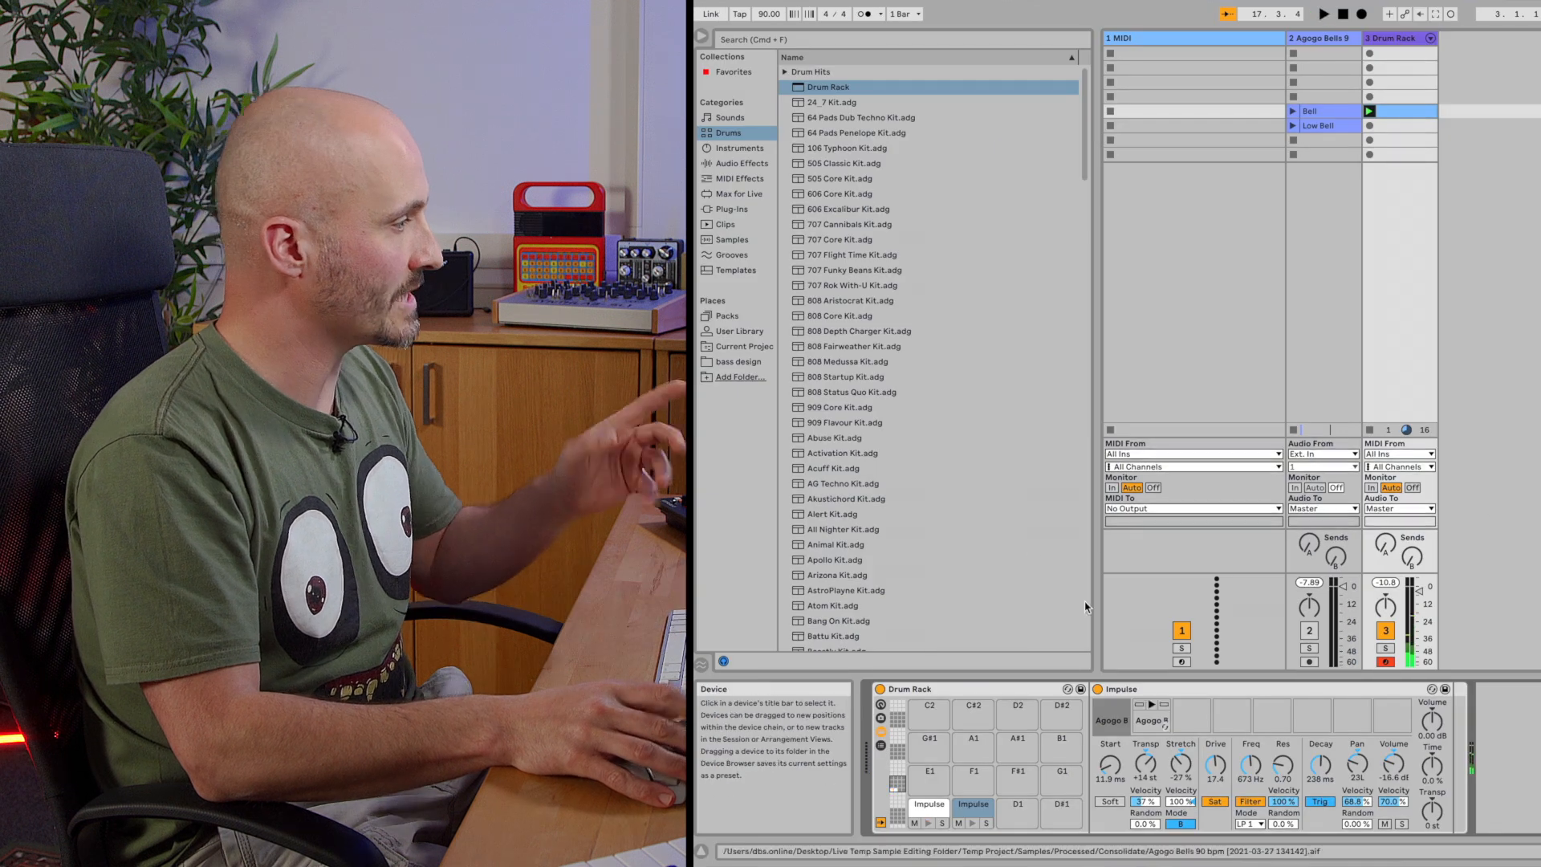
Step: Browse Audio Effects, collapse Limiter and select Convolution Reverb Pro
{"action": "left_click", "coordinate": [743, 164]}
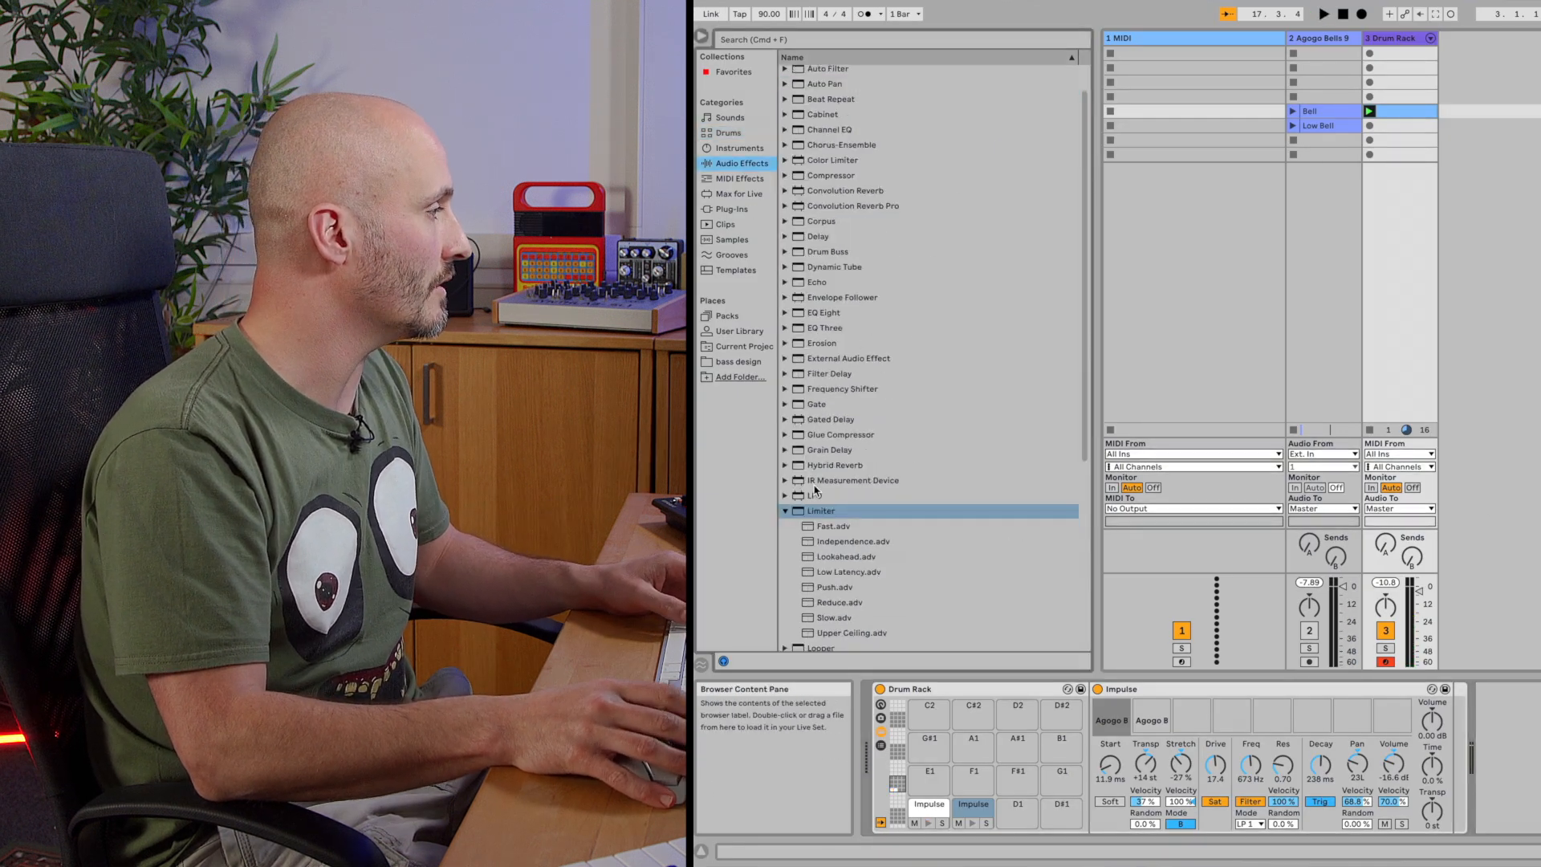
{"action": "left_click", "coordinate": [783, 510]}
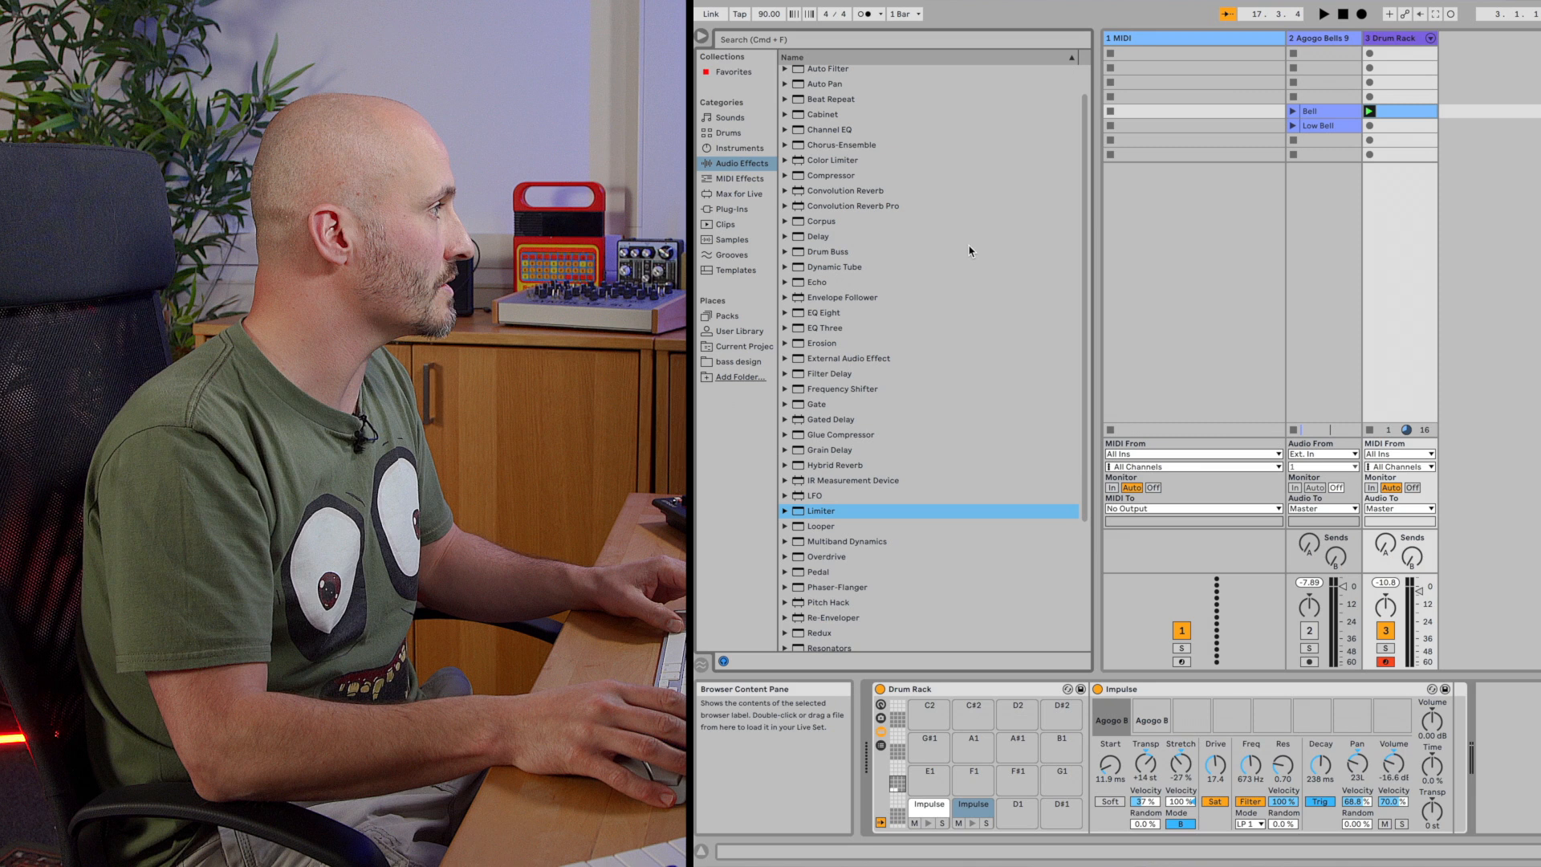
{"action": "left_click", "coordinate": [853, 206]}
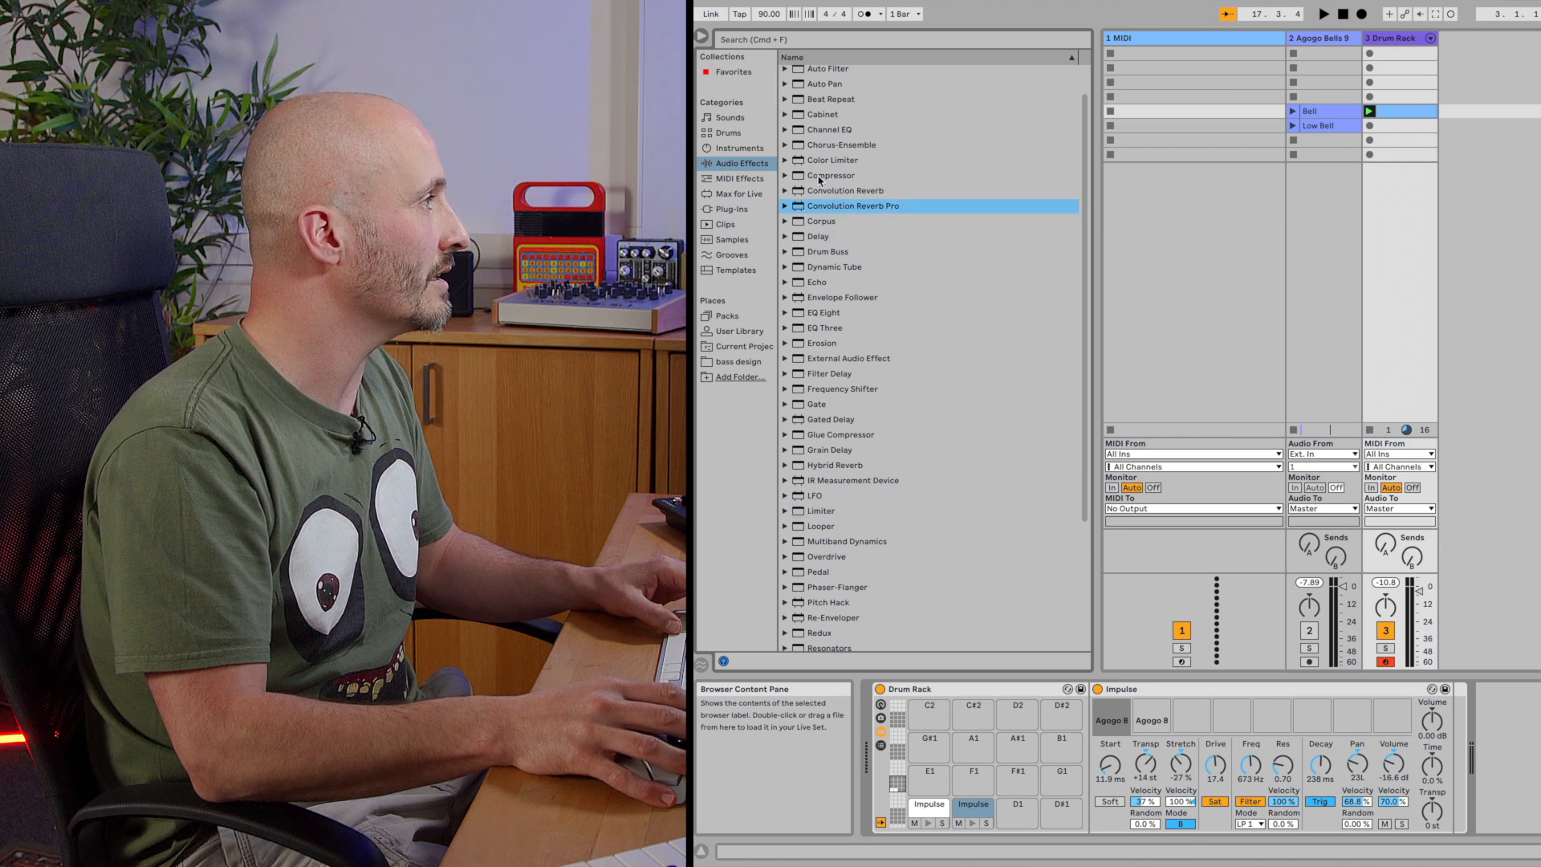